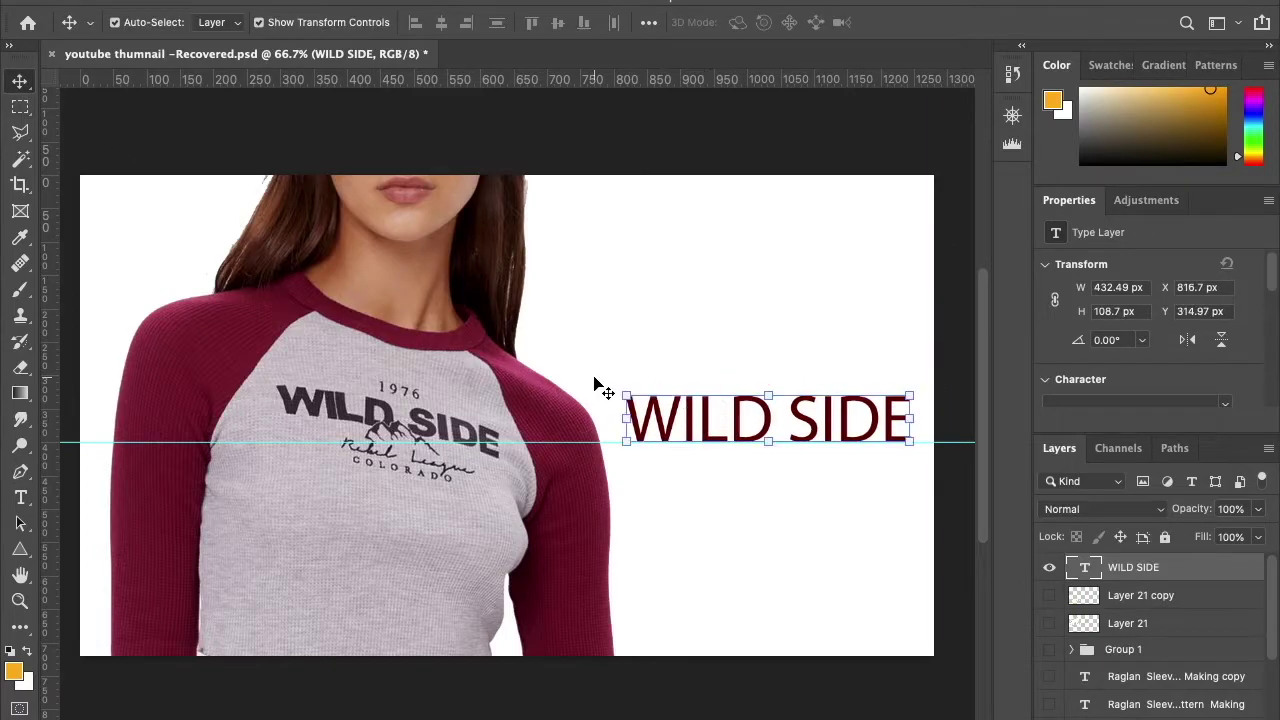
Step: Select all of the WILD SIDE text from its type layer thumbnail
double_click(765, 418)
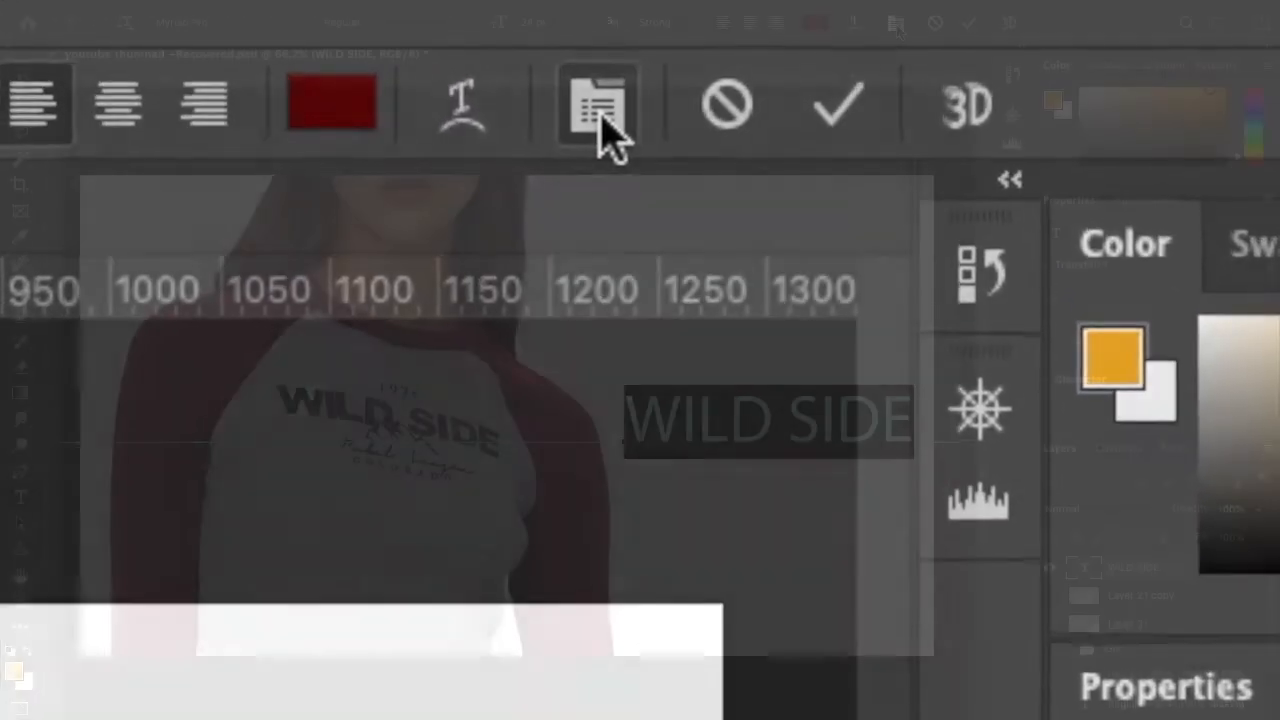
Step: Show the Character panel near the text and set WILD SIDE in Impact
click(596, 105)
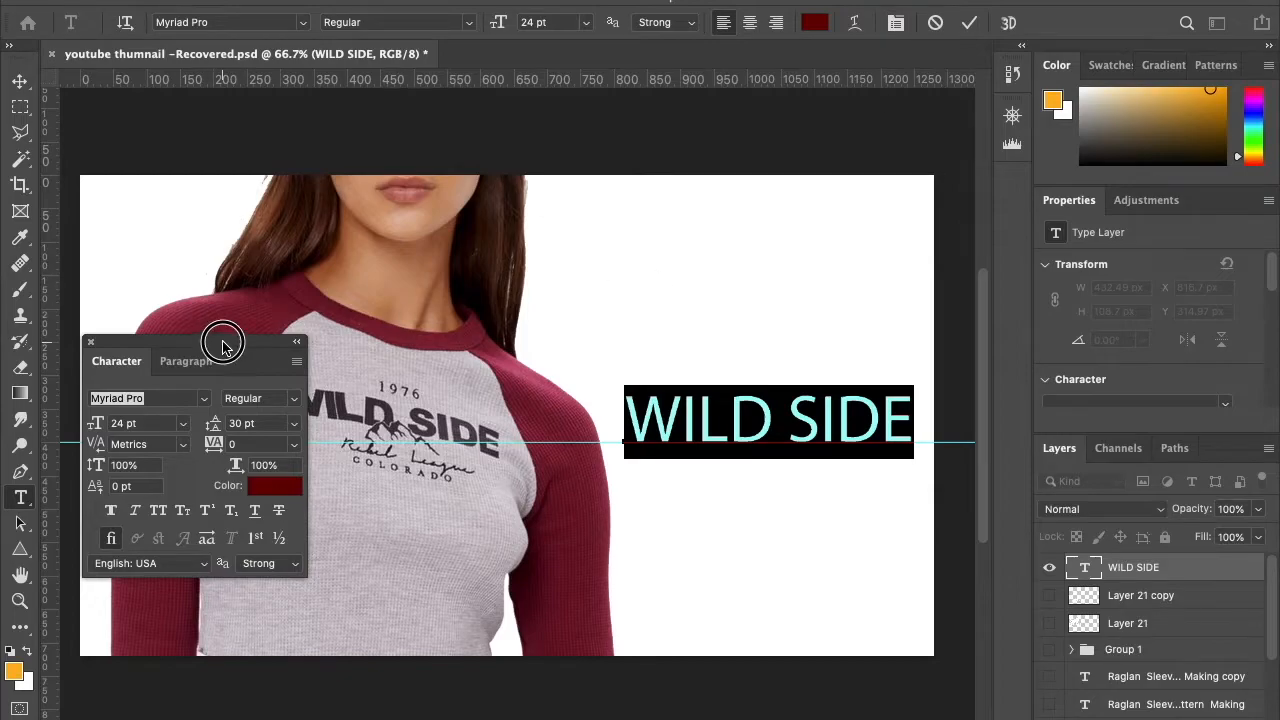
drag(223, 341, 383, 325)
text(Avenir)
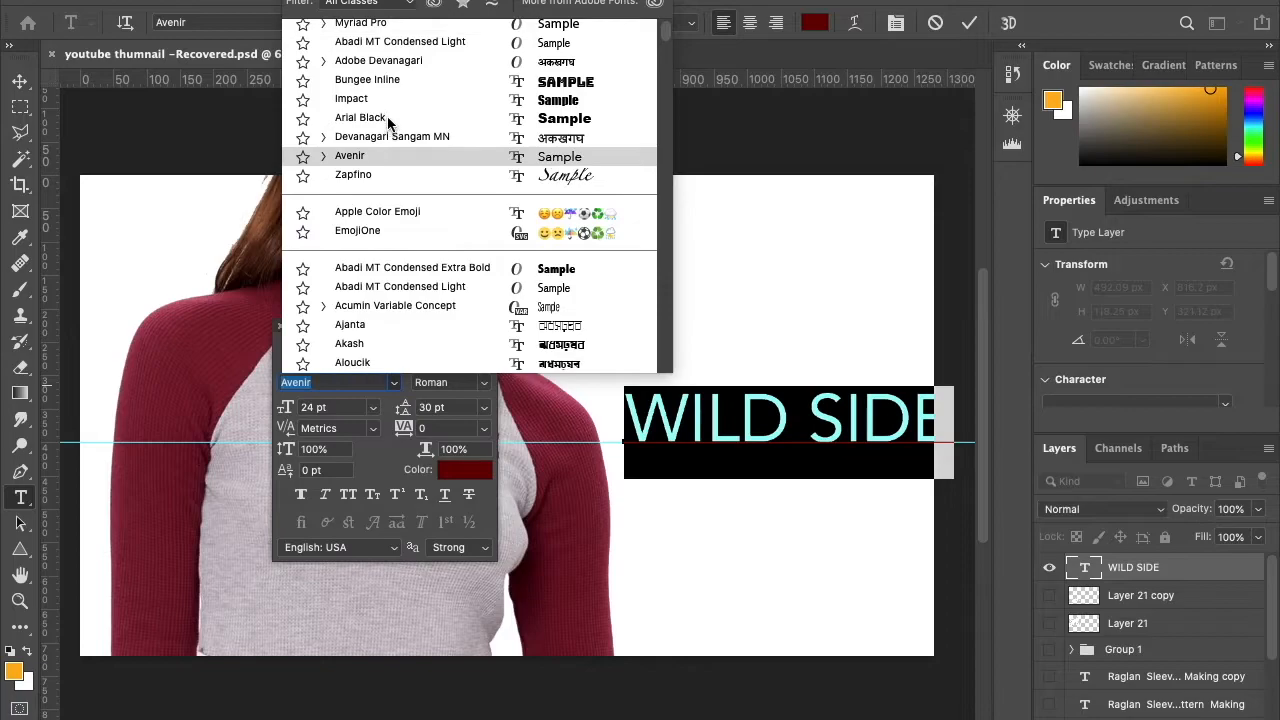
click(399, 254)
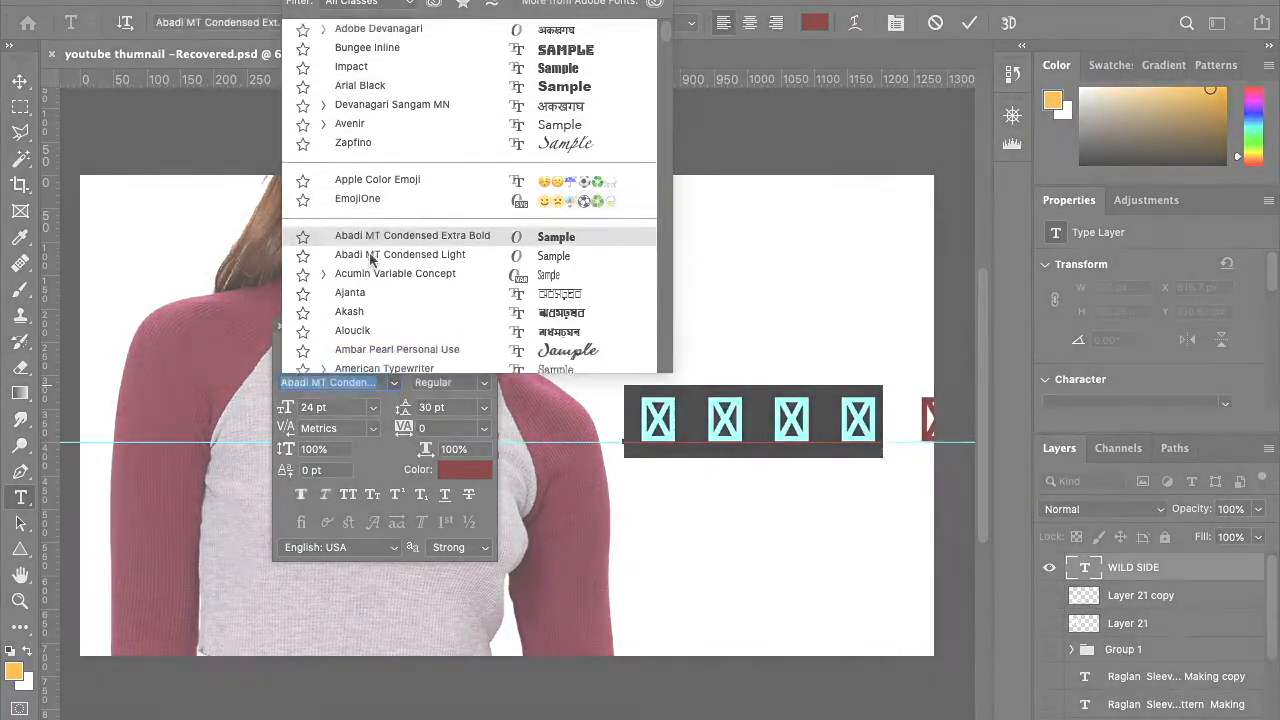
click(351, 66)
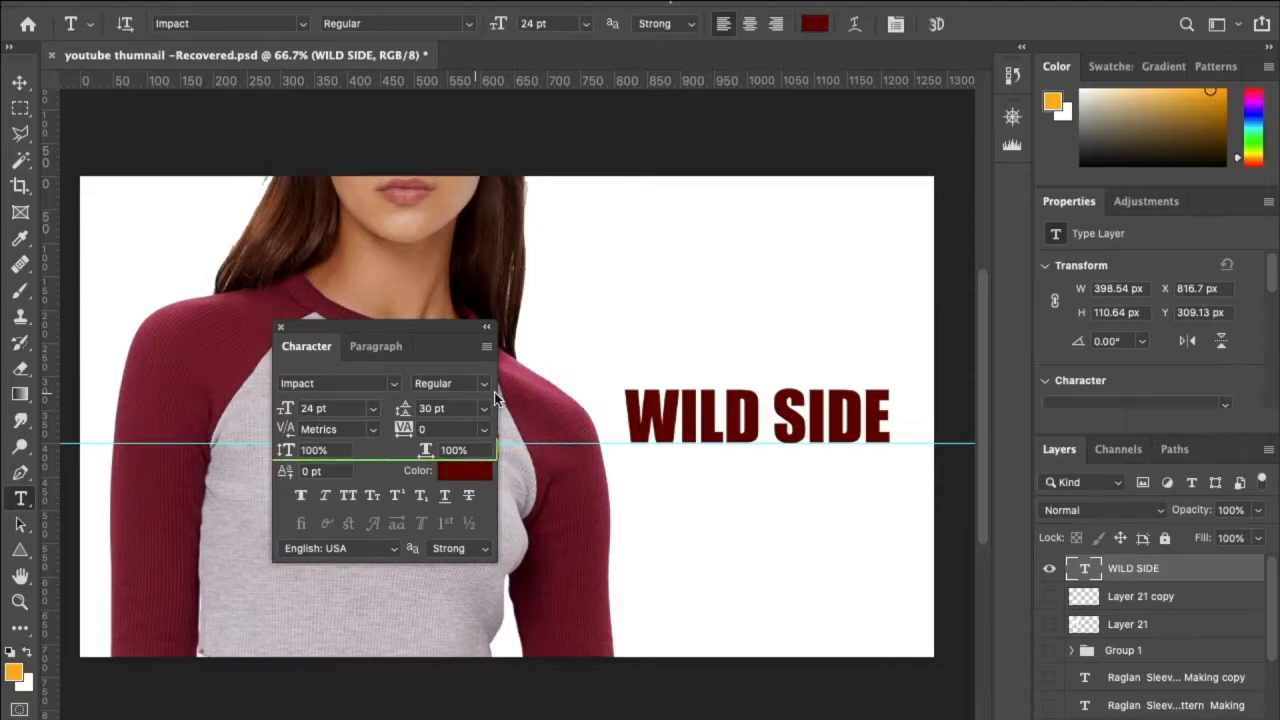
mouse_move(313, 449)
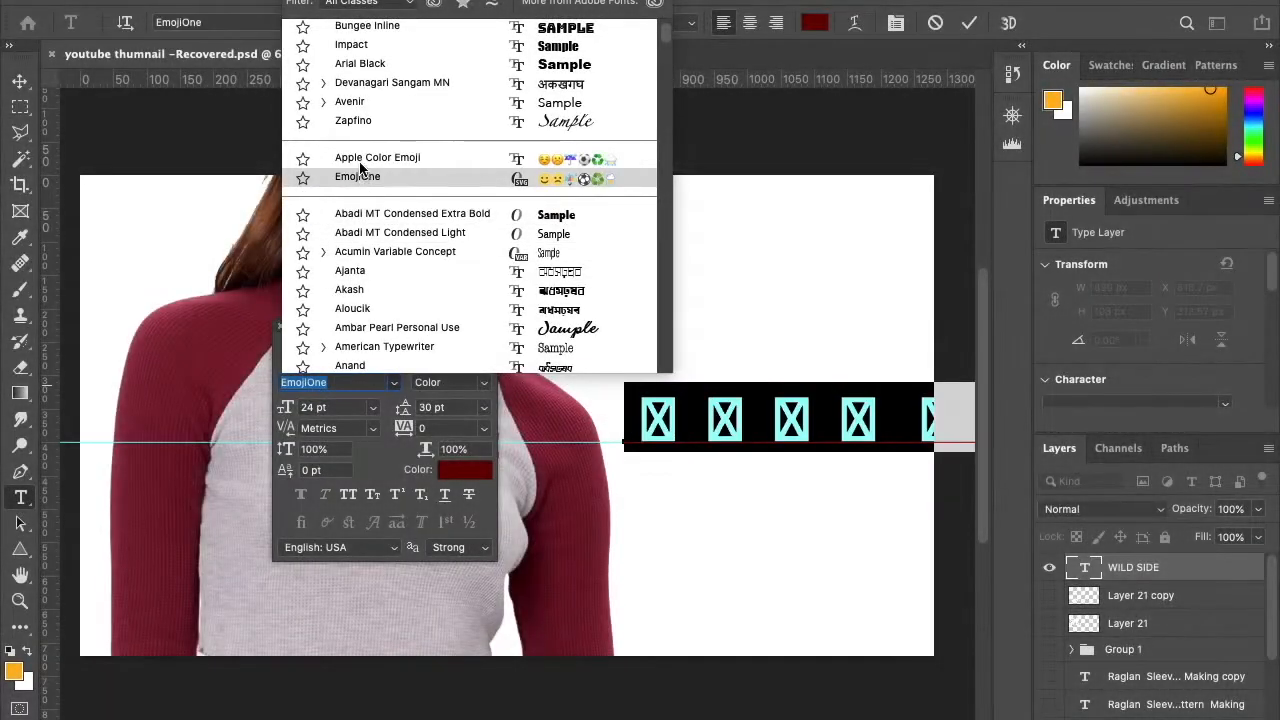
click(351, 44)
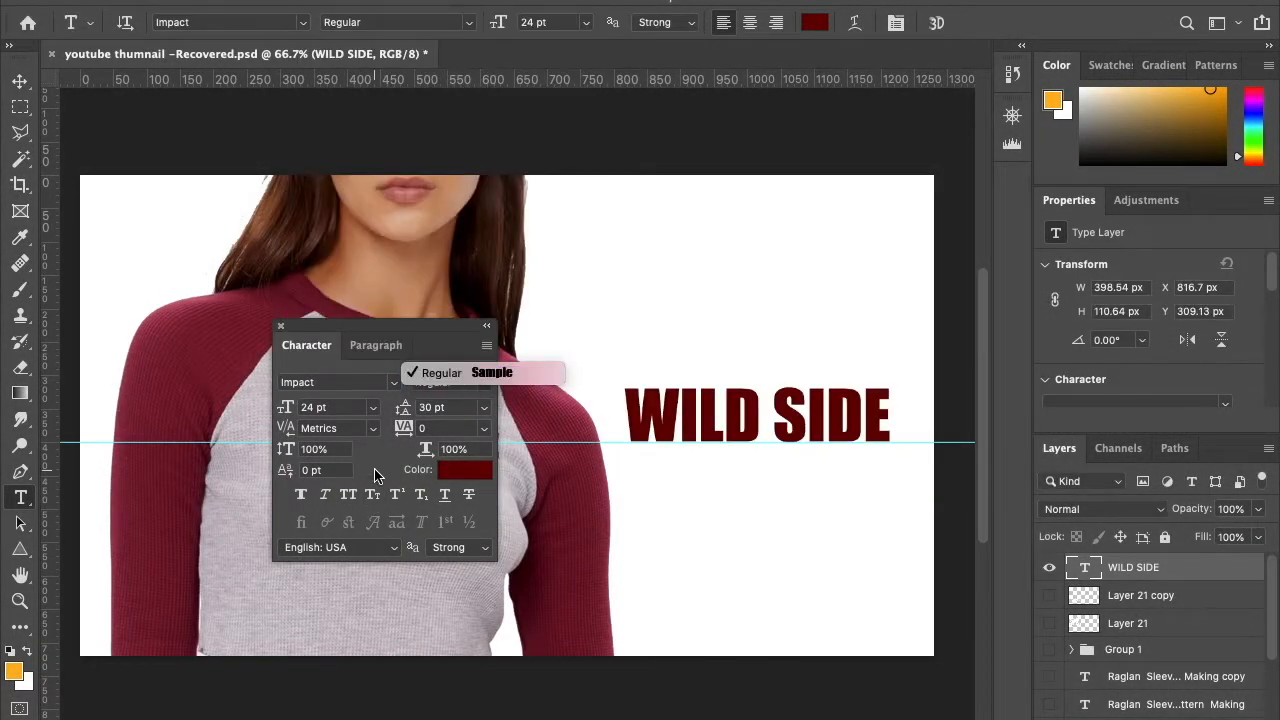
Step: Try a smaller font size, then set the WILD SIDE leading to 24 pt
click(372, 407)
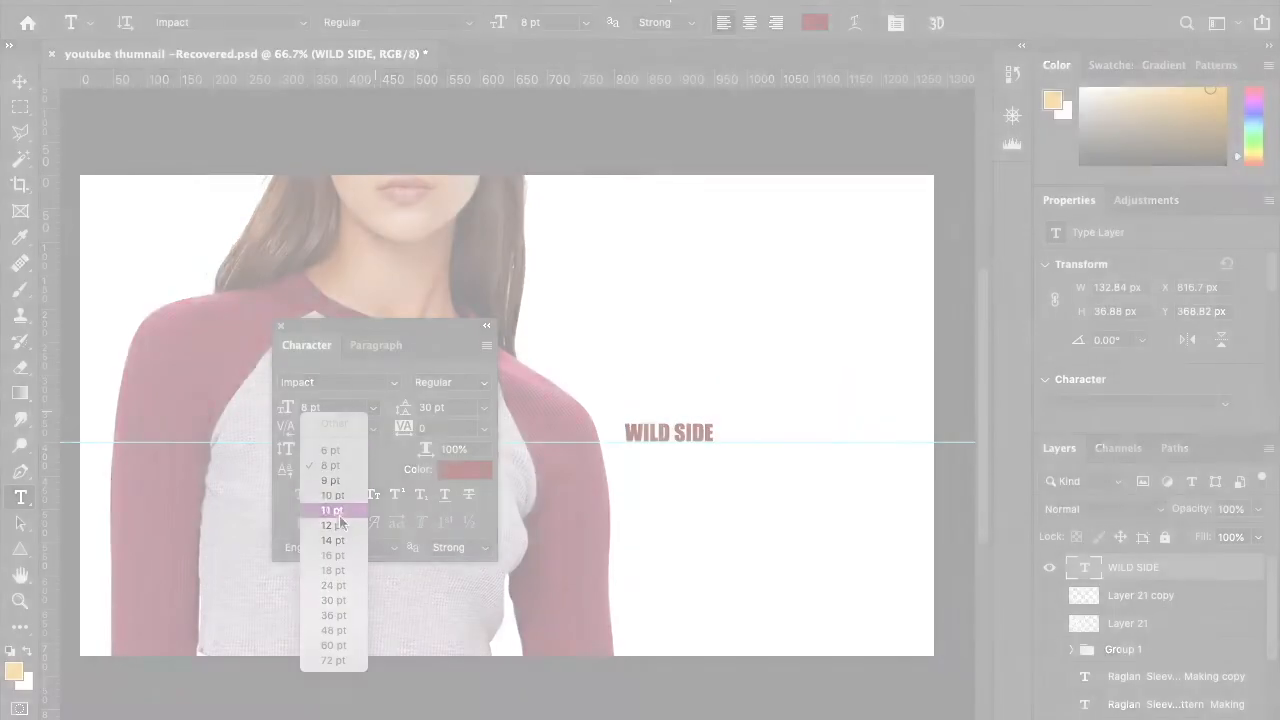
click(333, 585)
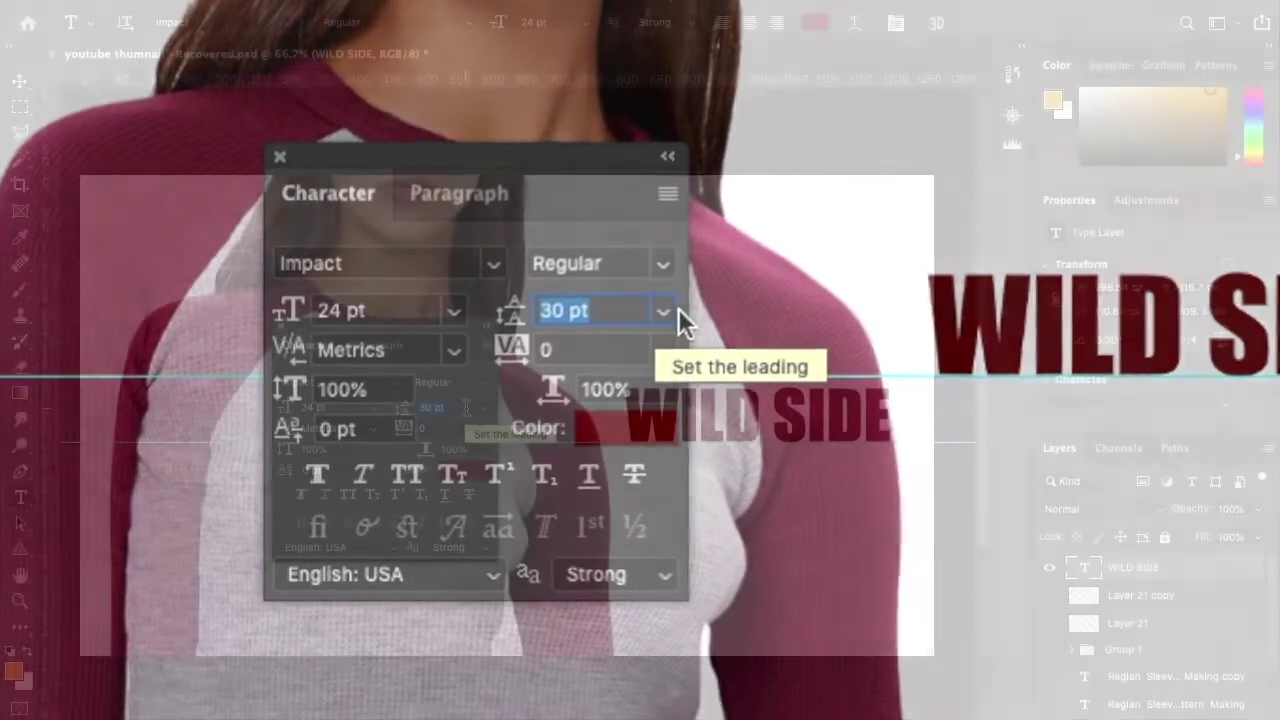
click(485, 407)
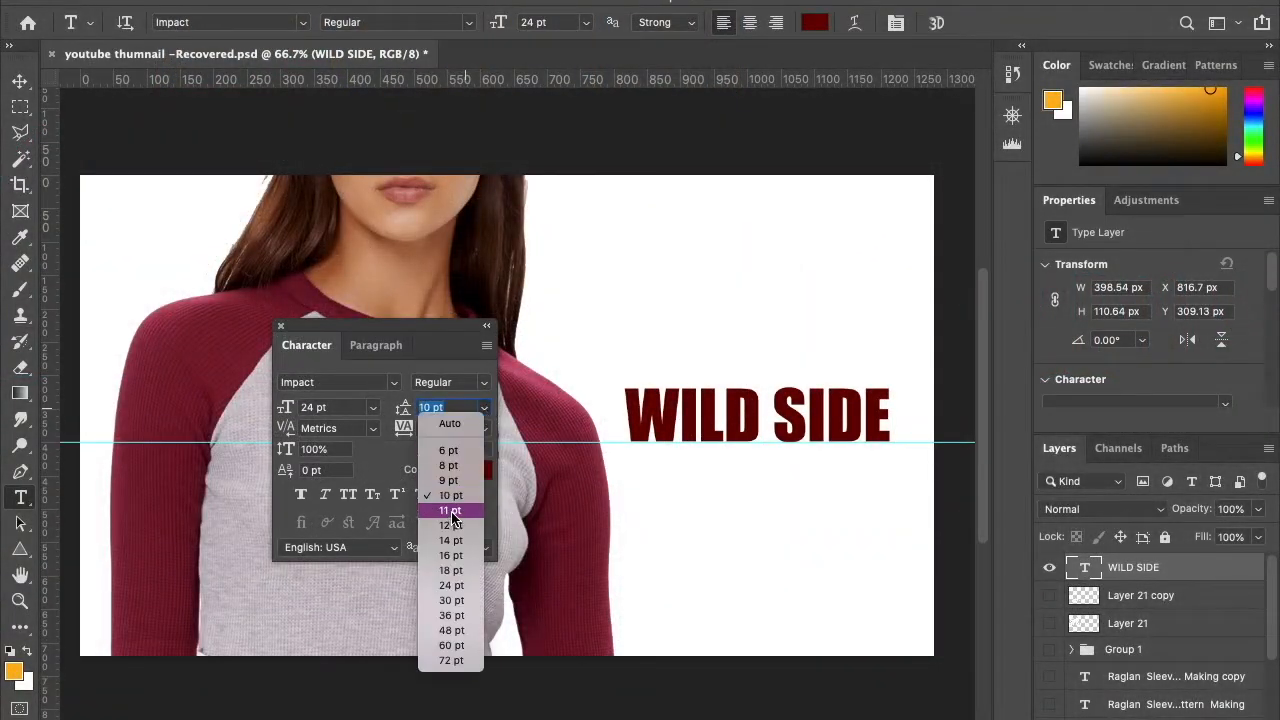
click(451, 540)
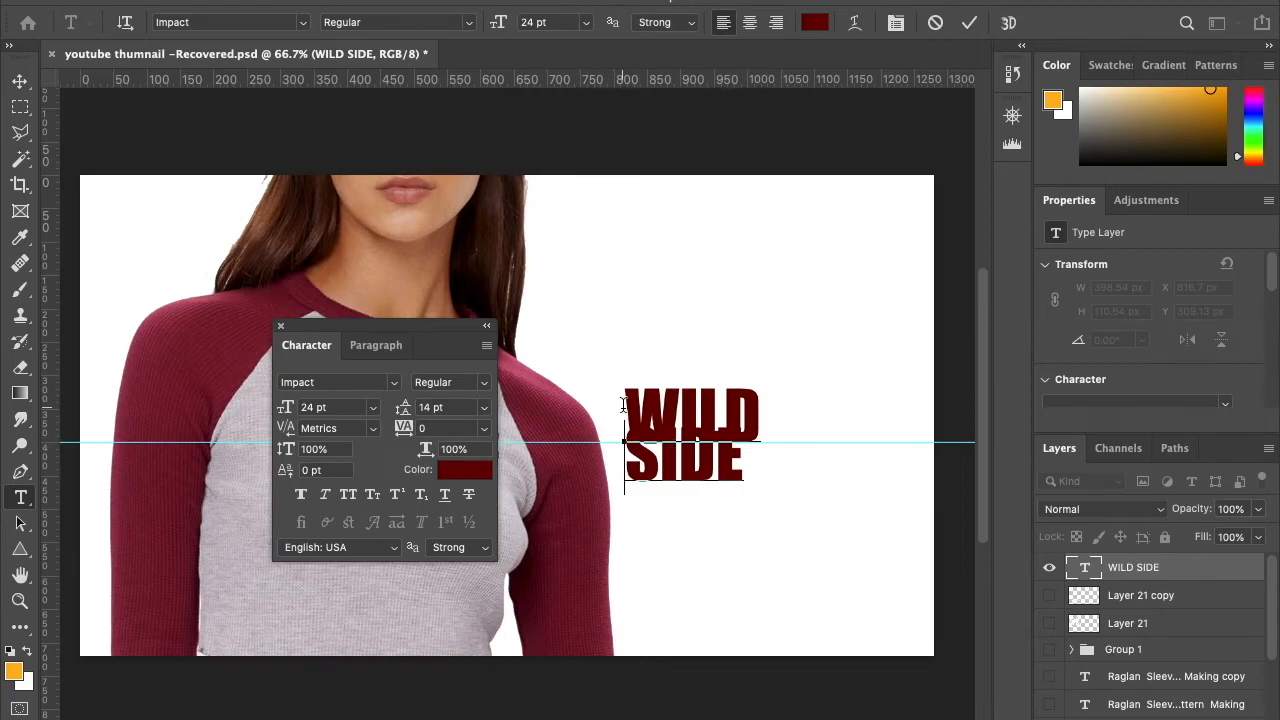
mouse_move(770, 528)
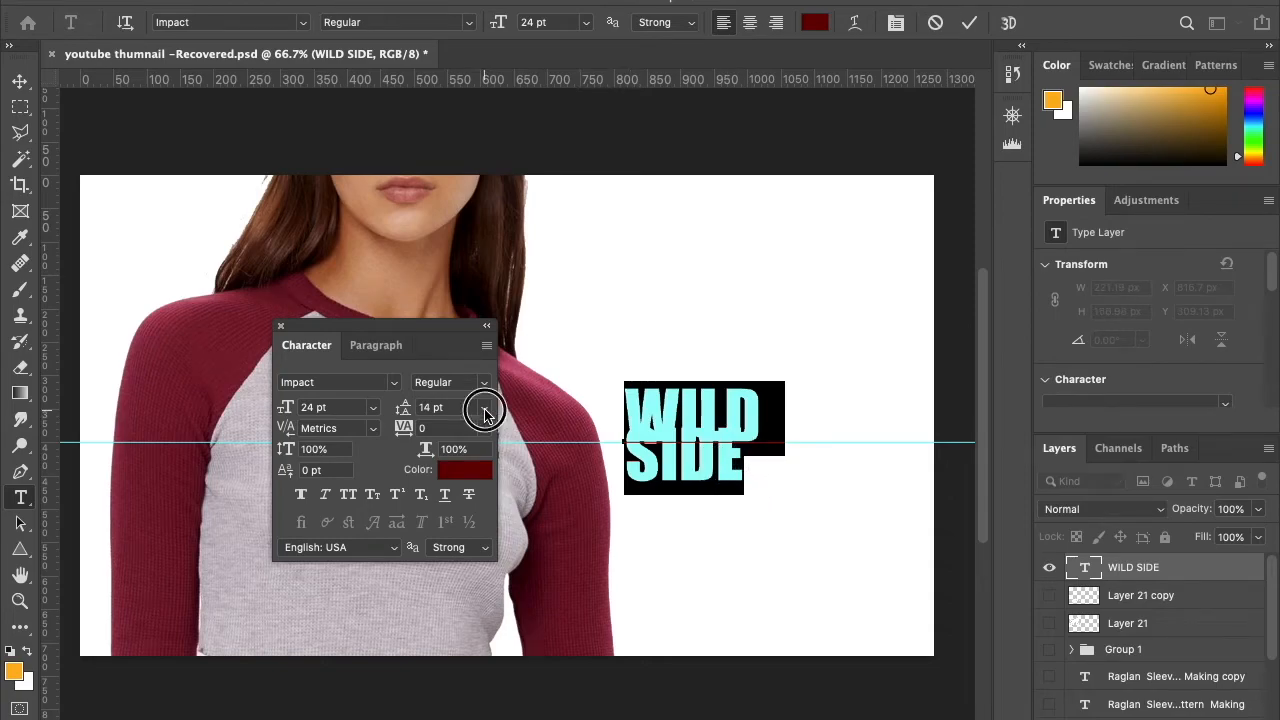
click(484, 407)
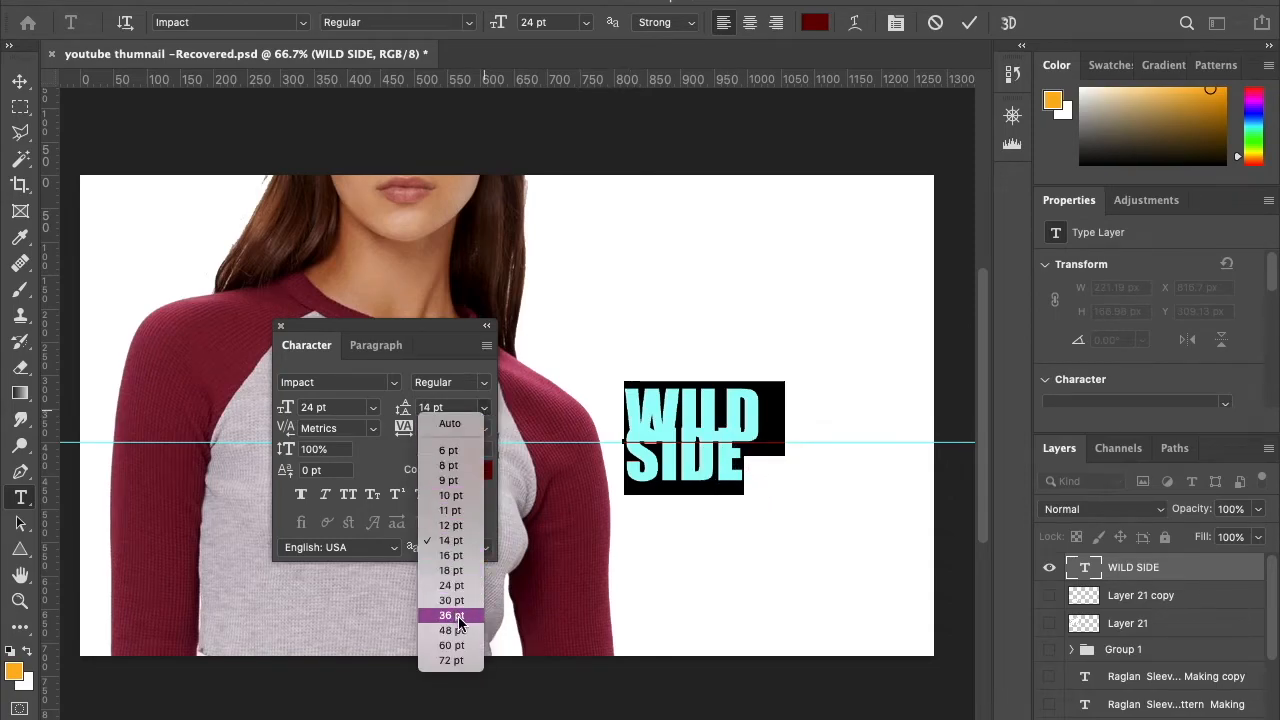
click(449, 480)
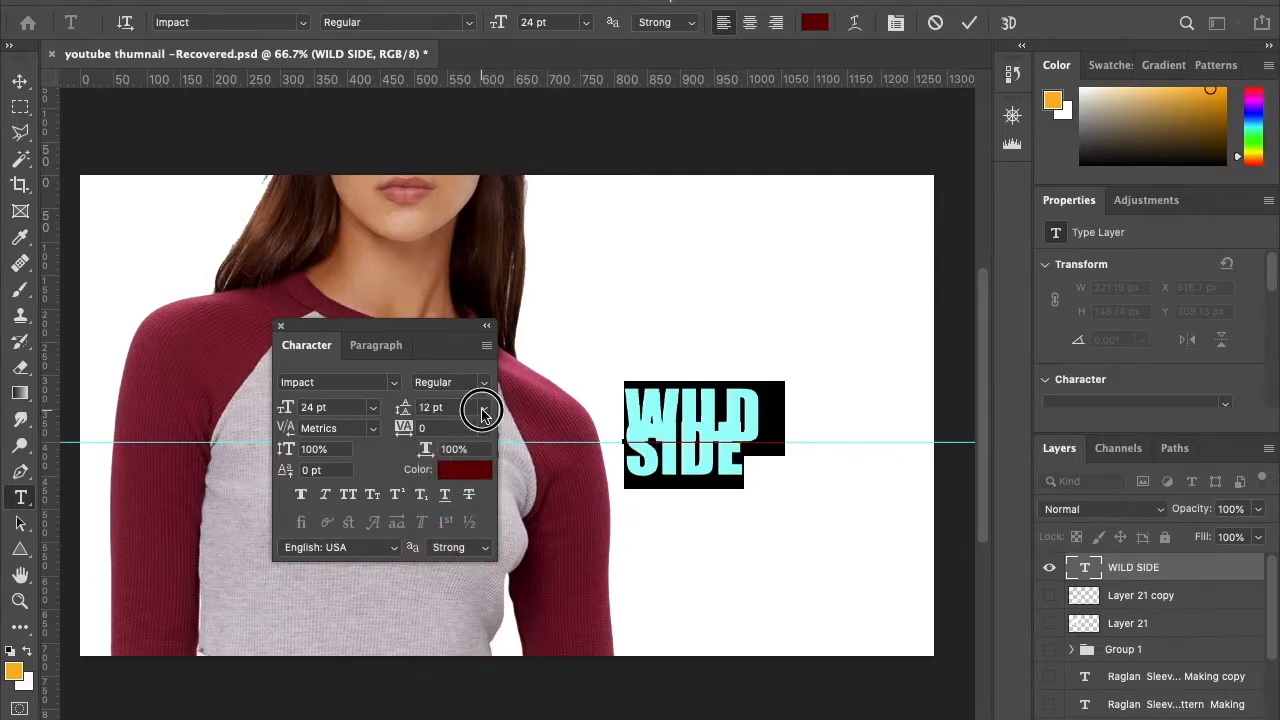
click(485, 407)
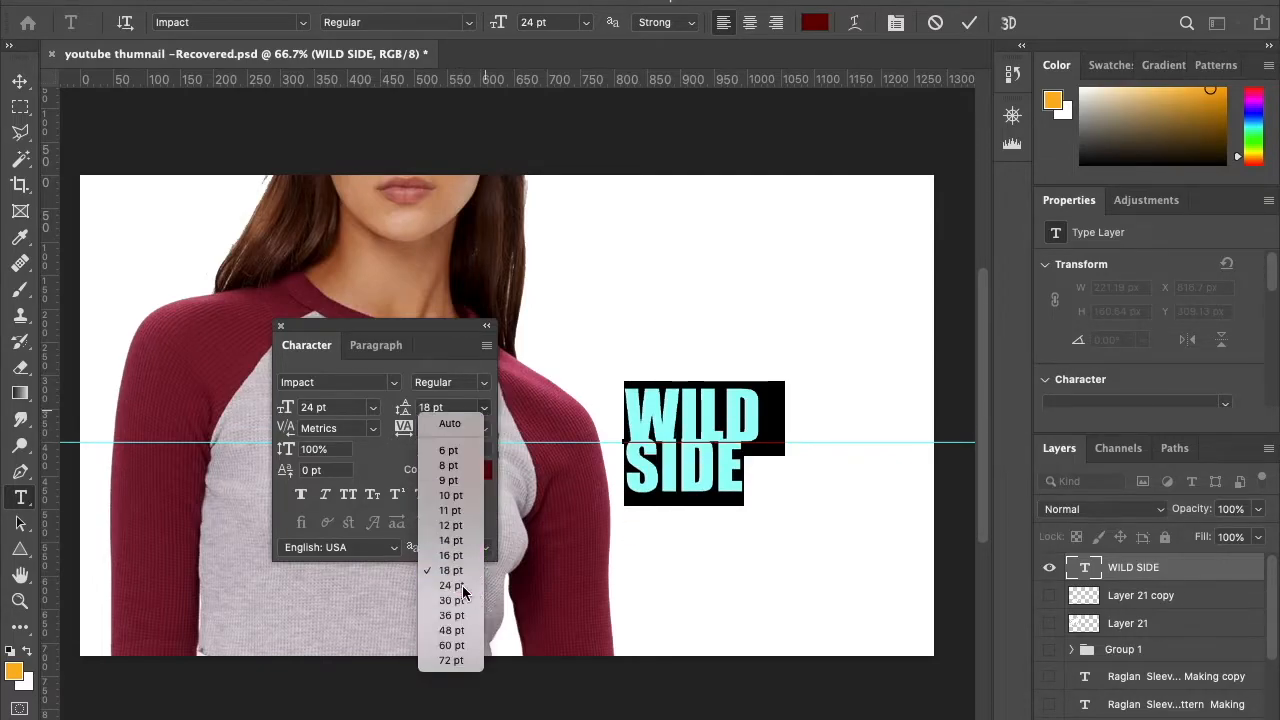
click(451, 585)
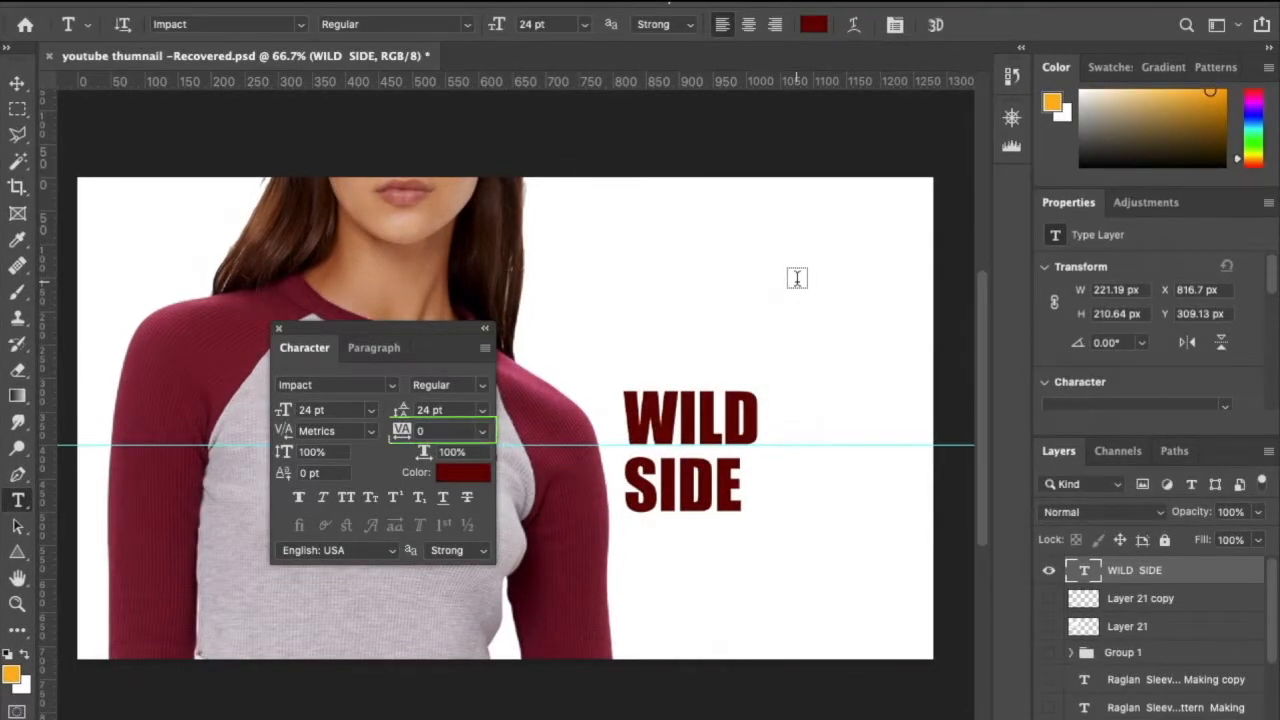
mouse_move(401, 430)
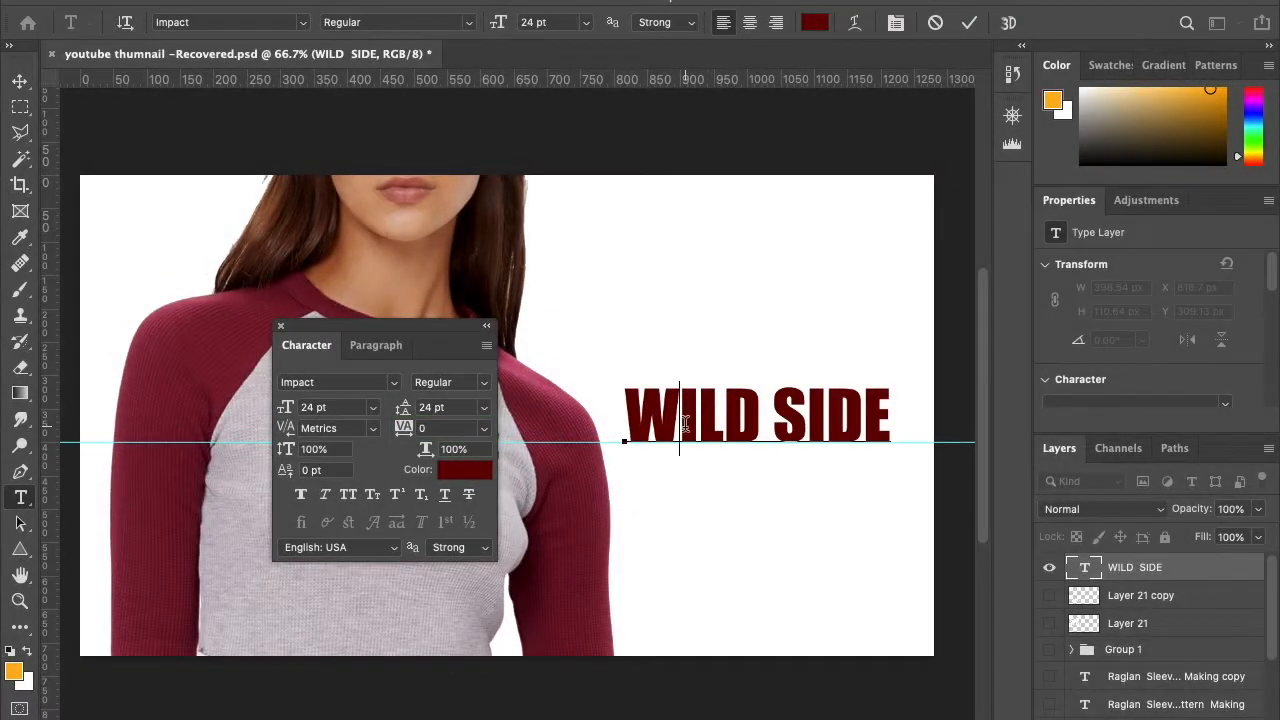
Step: Select the word WILD and tighten its tracking to -25
double_click(690, 415)
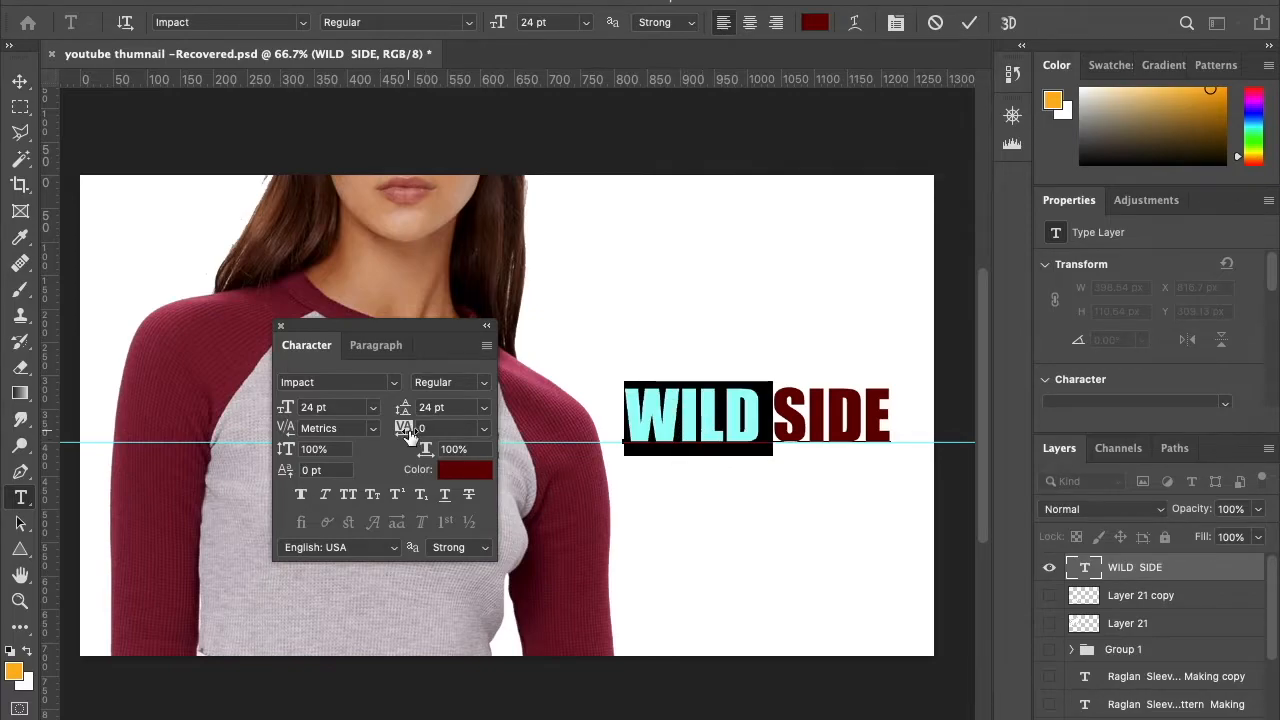
click(484, 428)
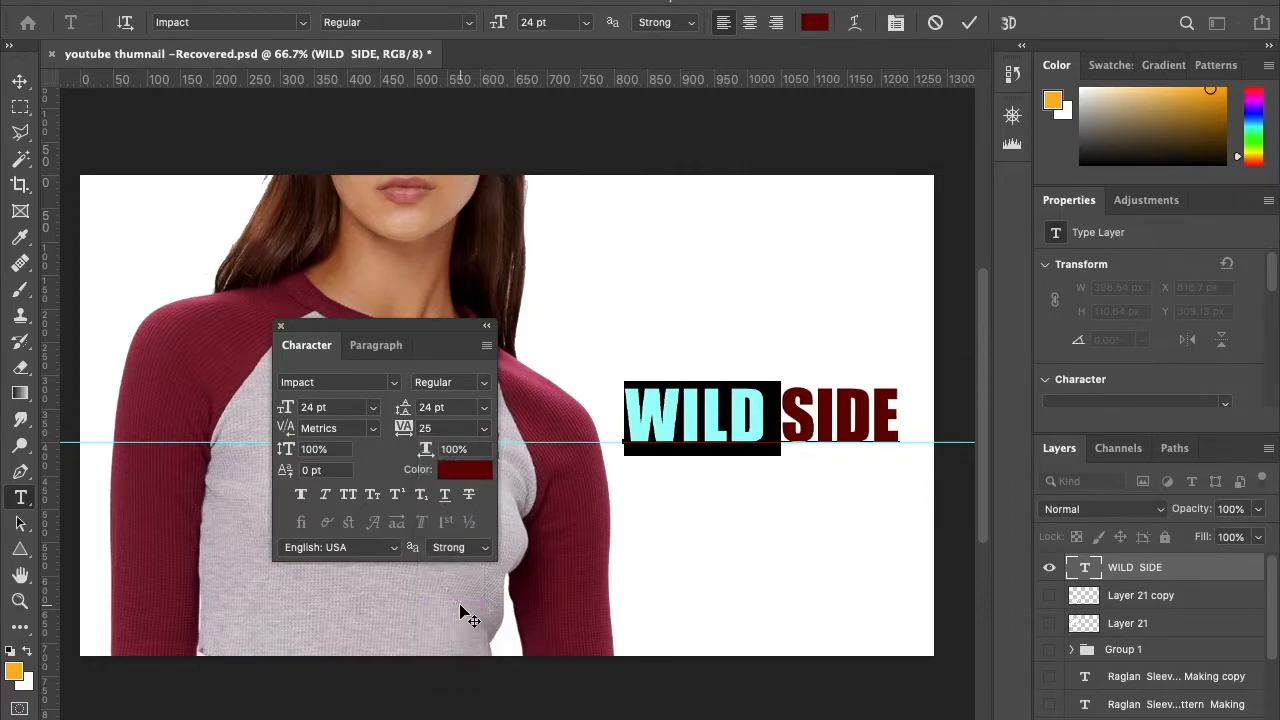
click(484, 428)
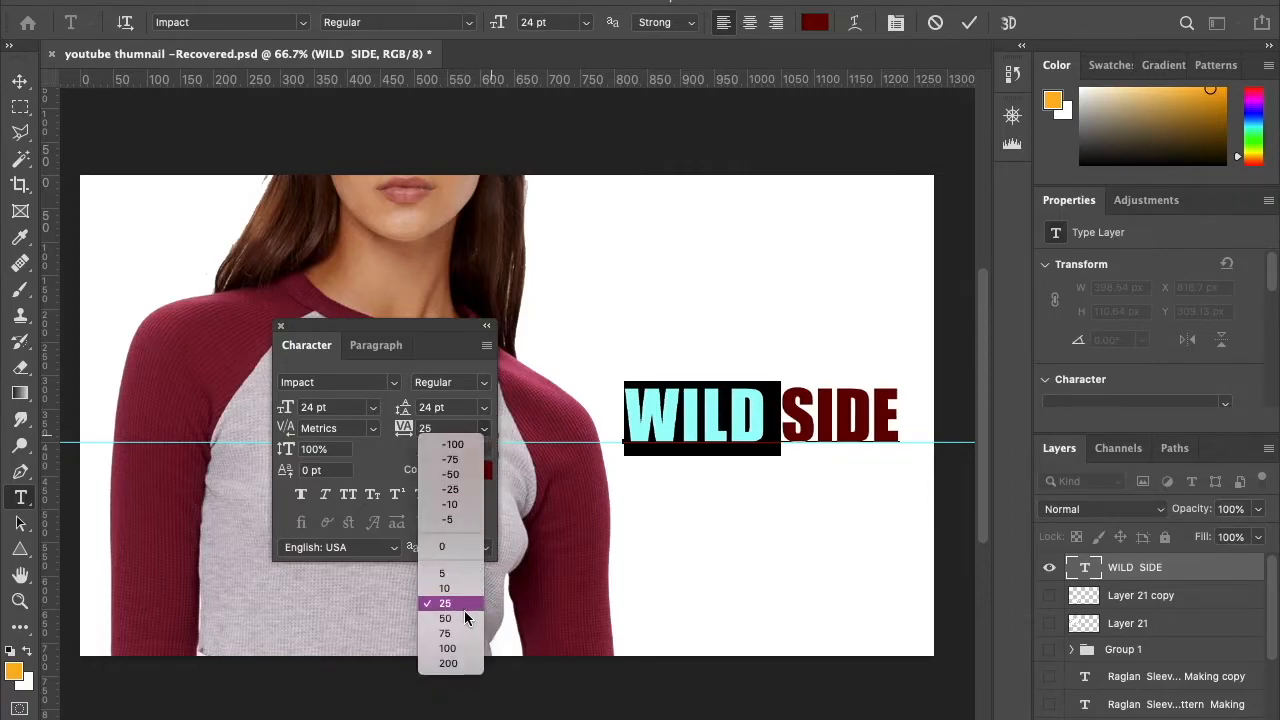
click(446, 618)
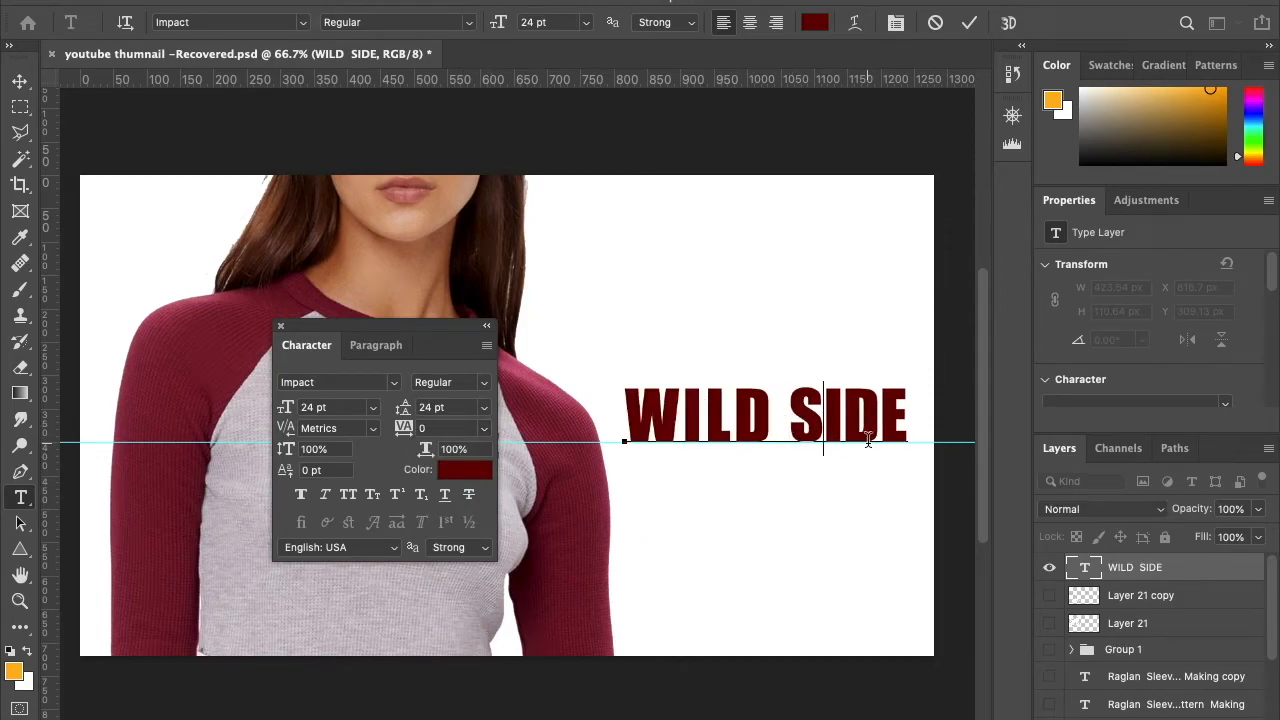
click(484, 428)
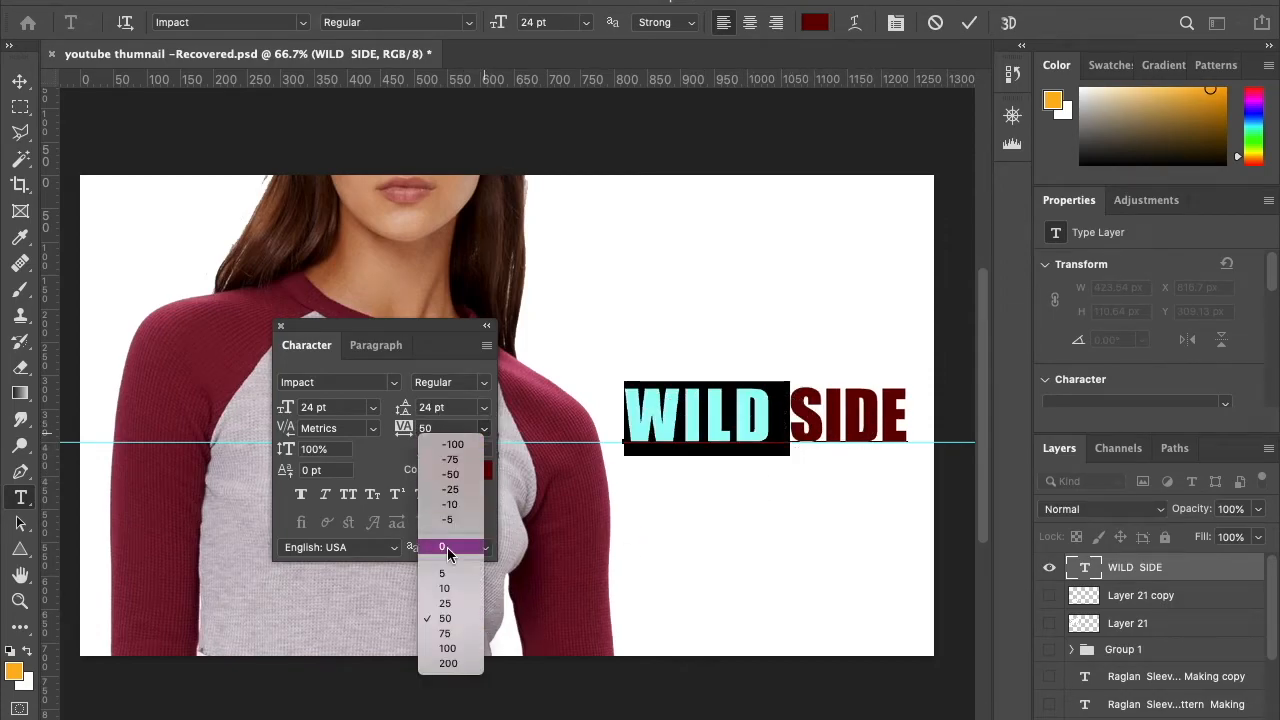
click(442, 547)
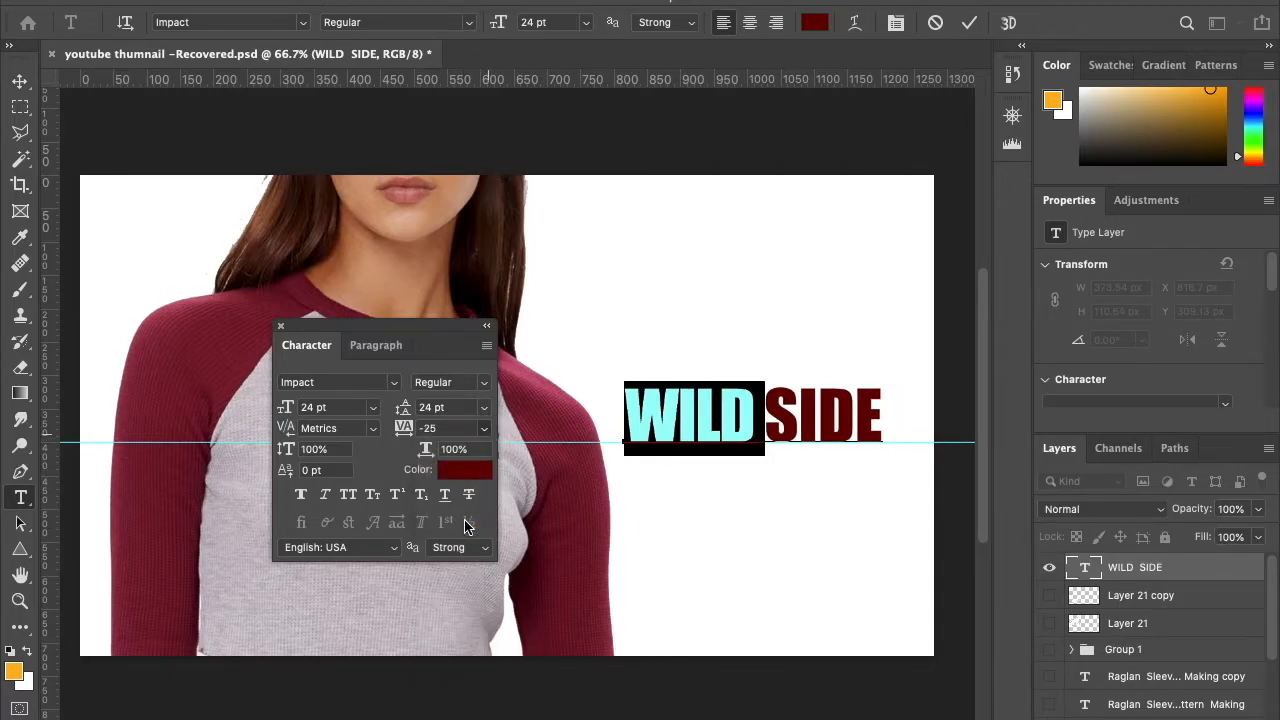
click(464, 470)
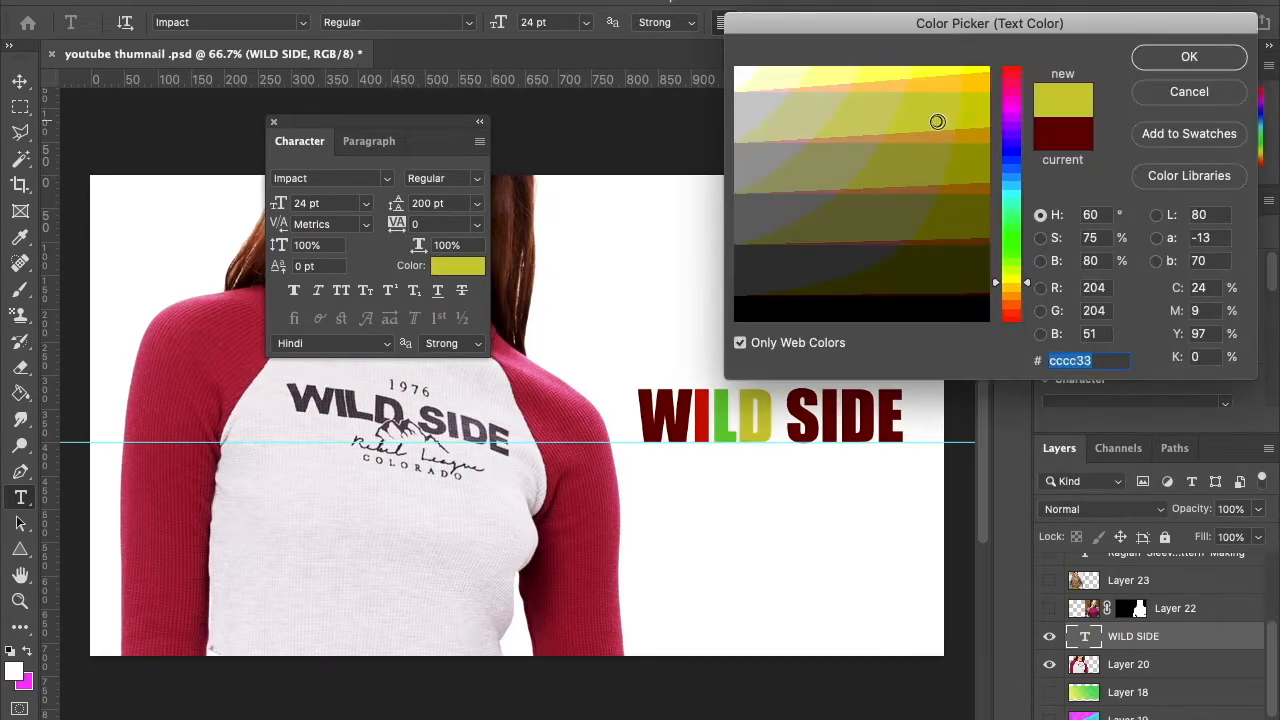
Step: Confirm the new green and yellow-green colours for the L and D of WILD
click(1188, 57)
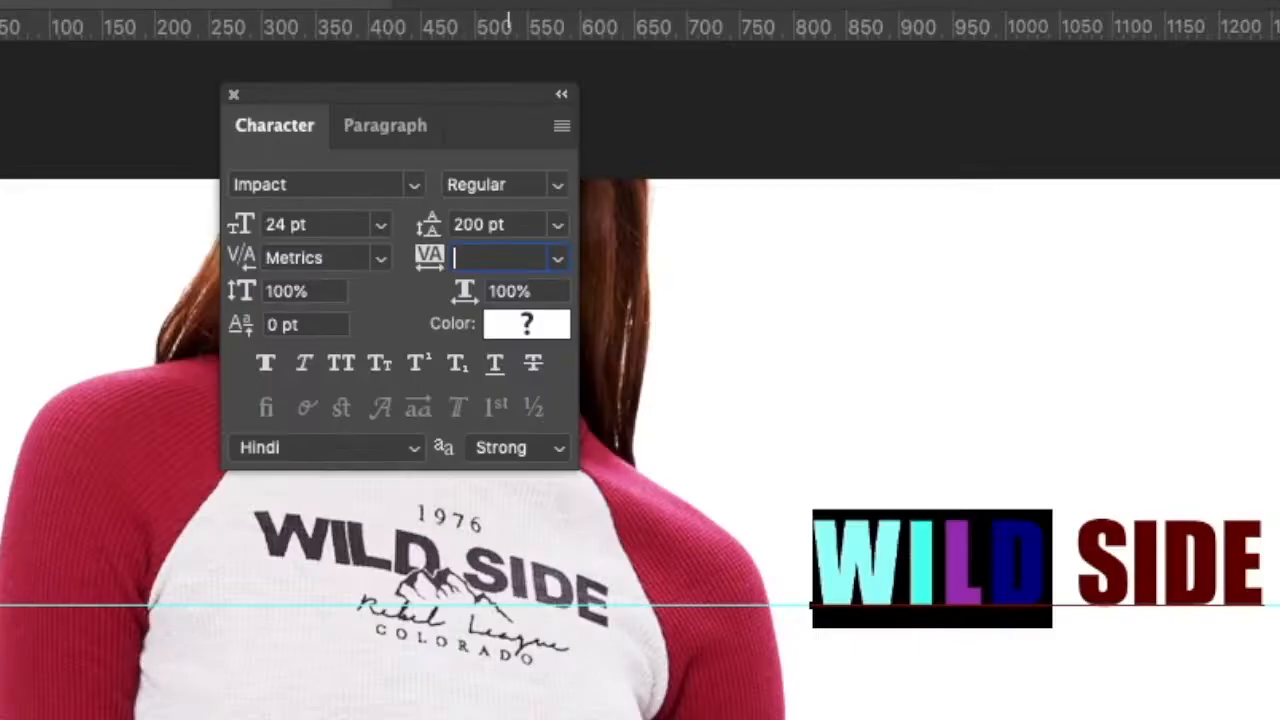
click(558, 258)
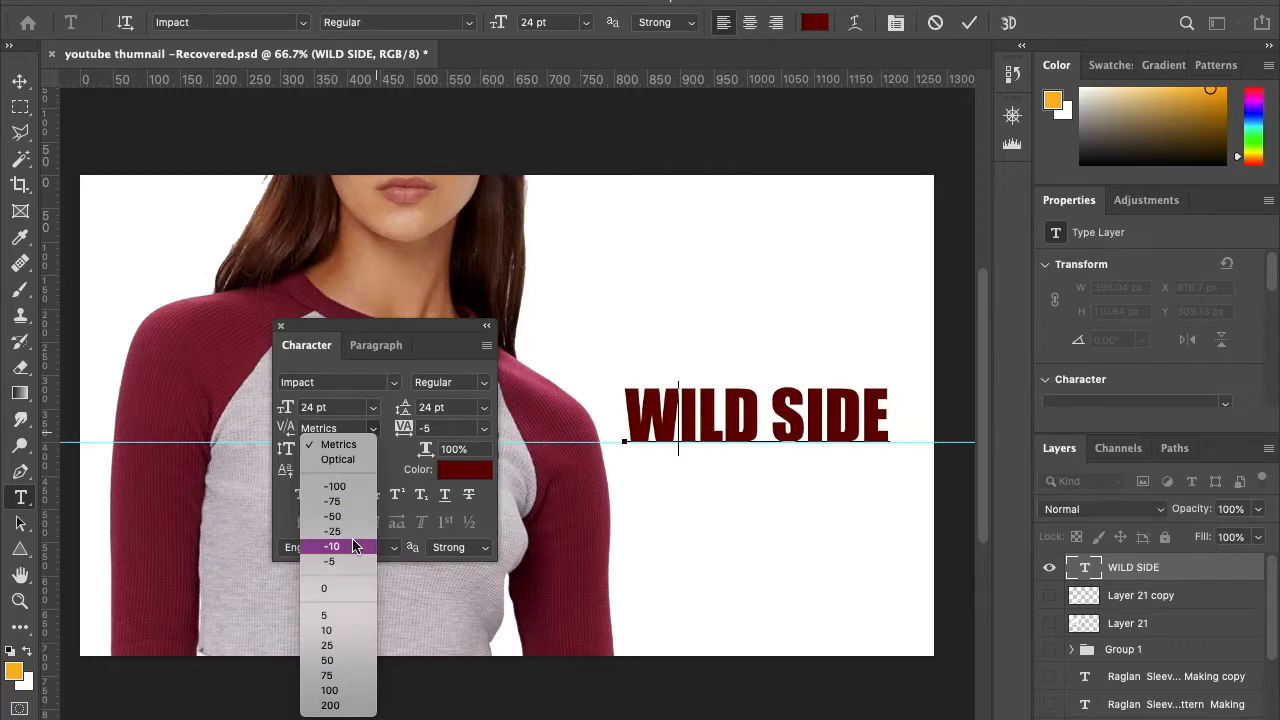
Step: Set a wide kerning value between the I and L of WILD
click(330, 546)
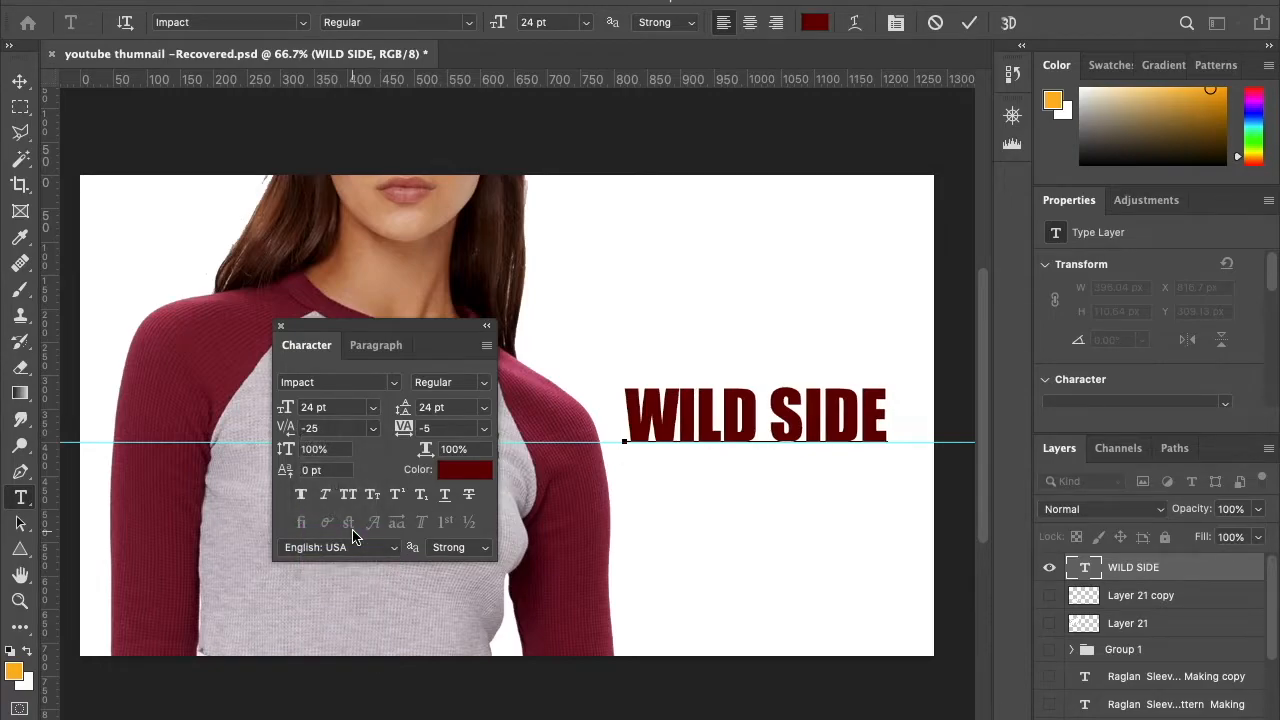
click(373, 428)
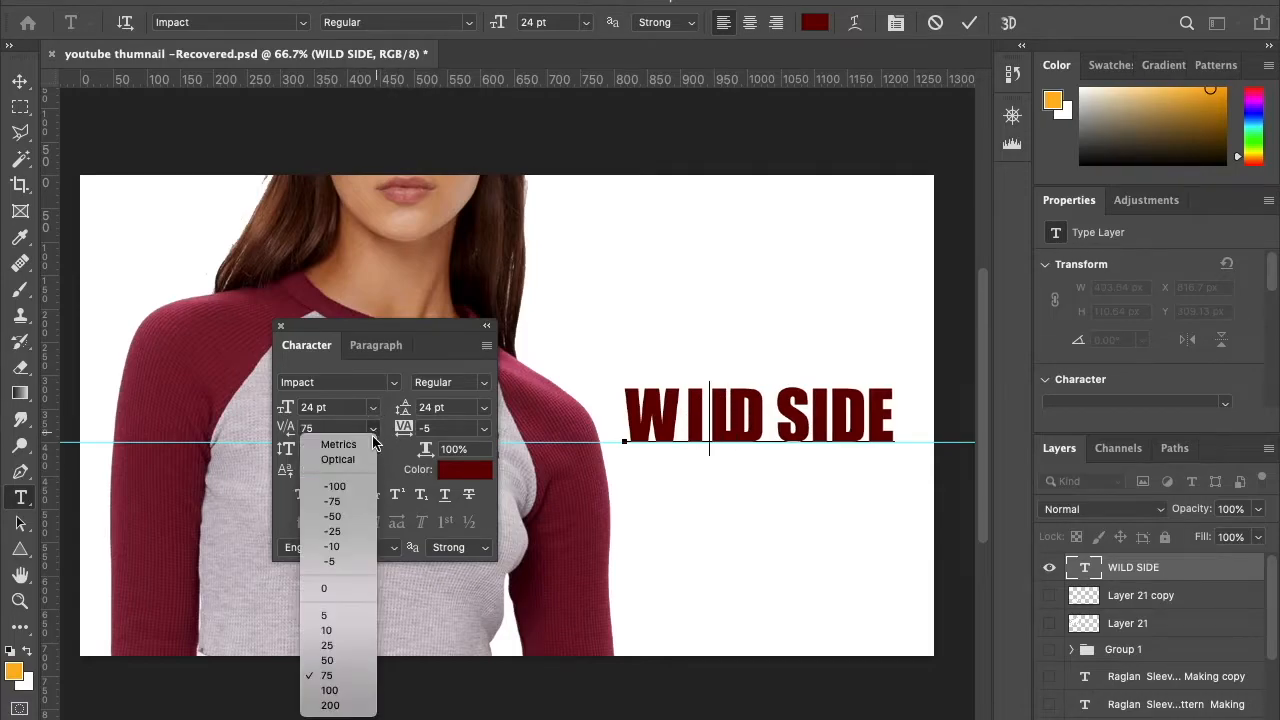
click(331, 531)
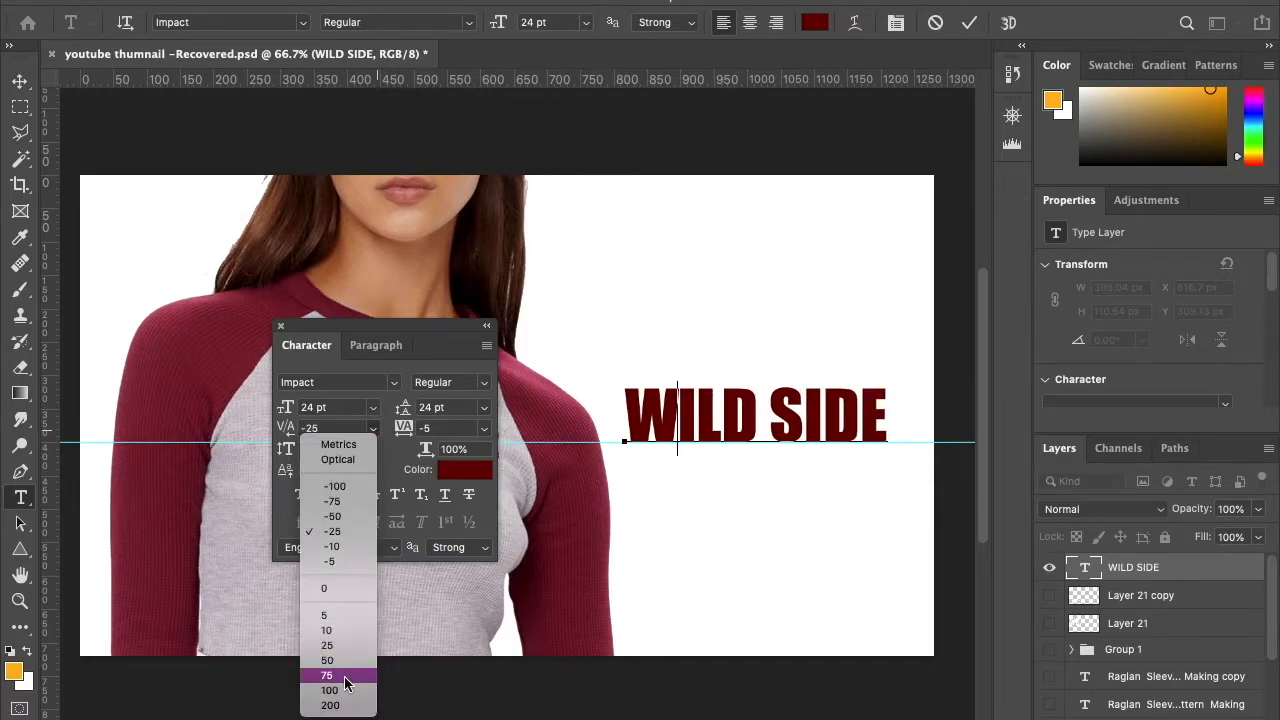
click(326, 675)
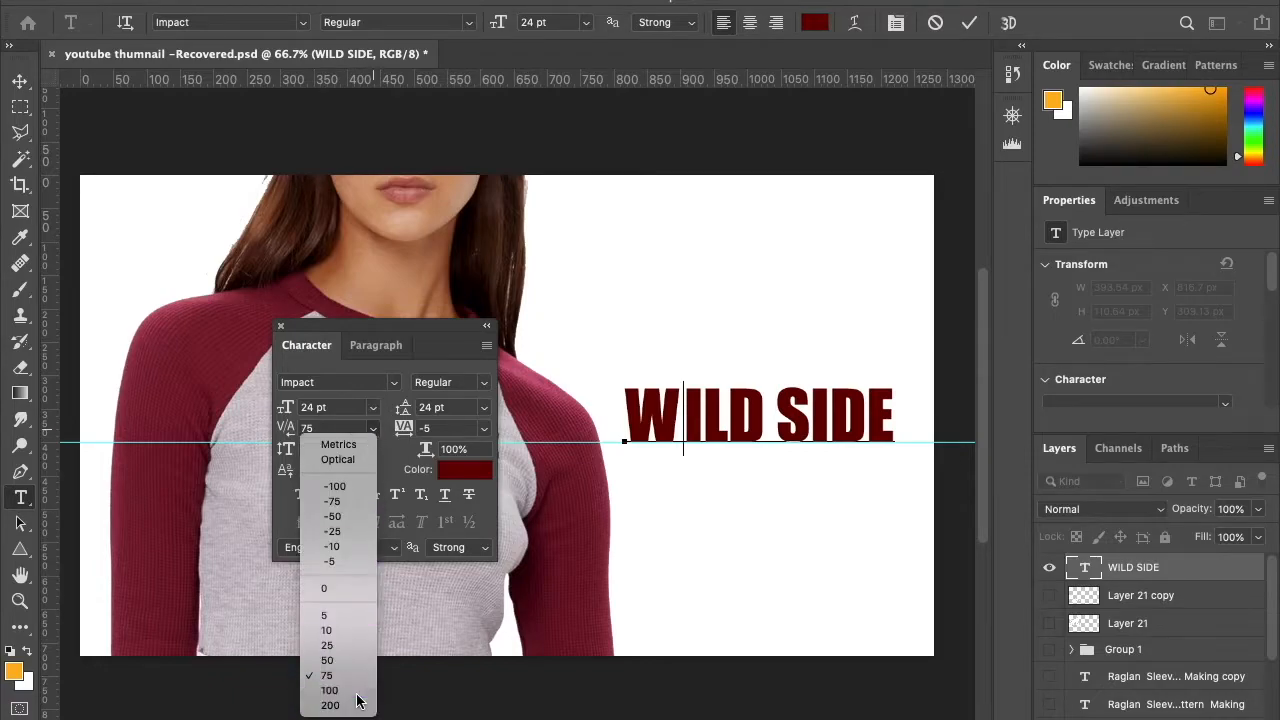
click(329, 690)
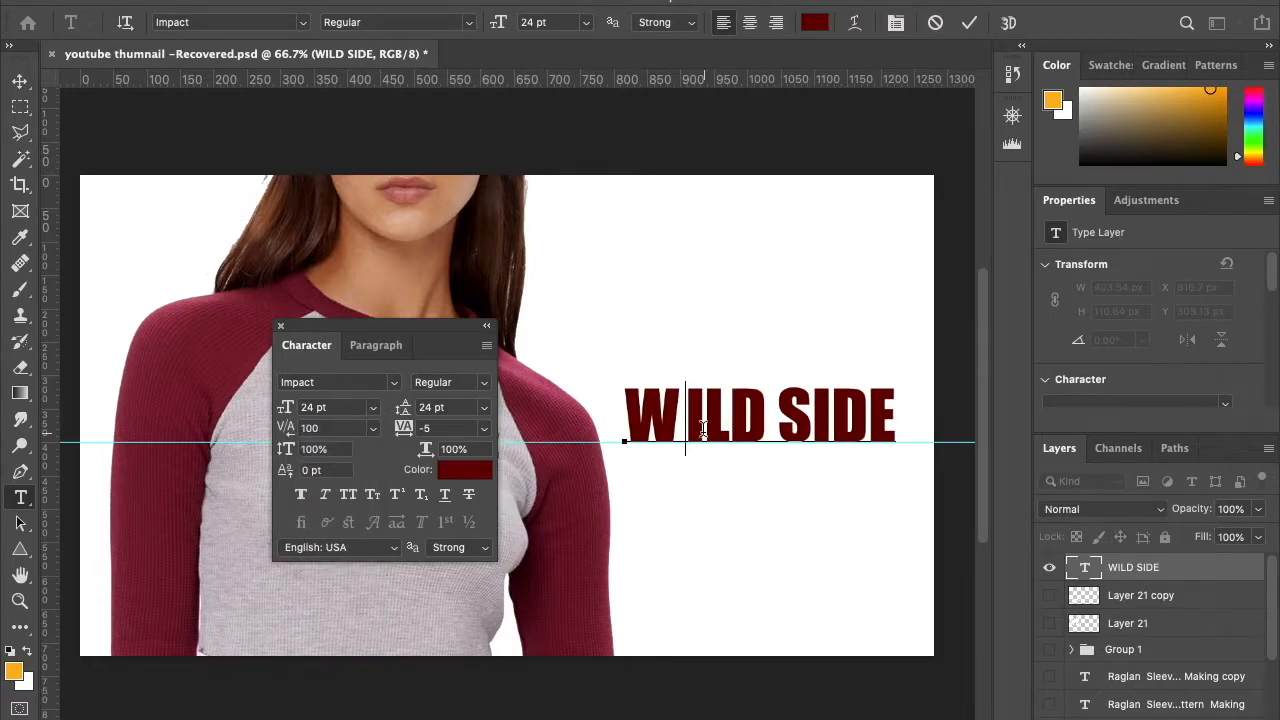
click(373, 428)
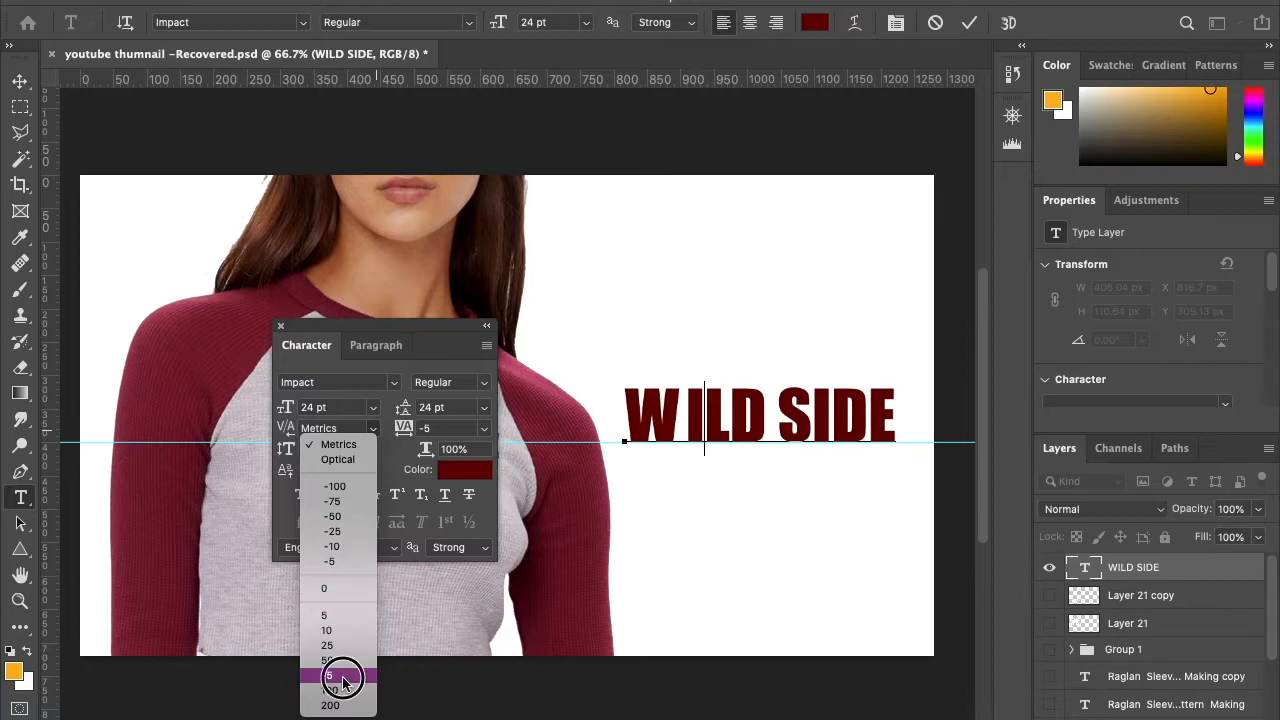
click(330, 675)
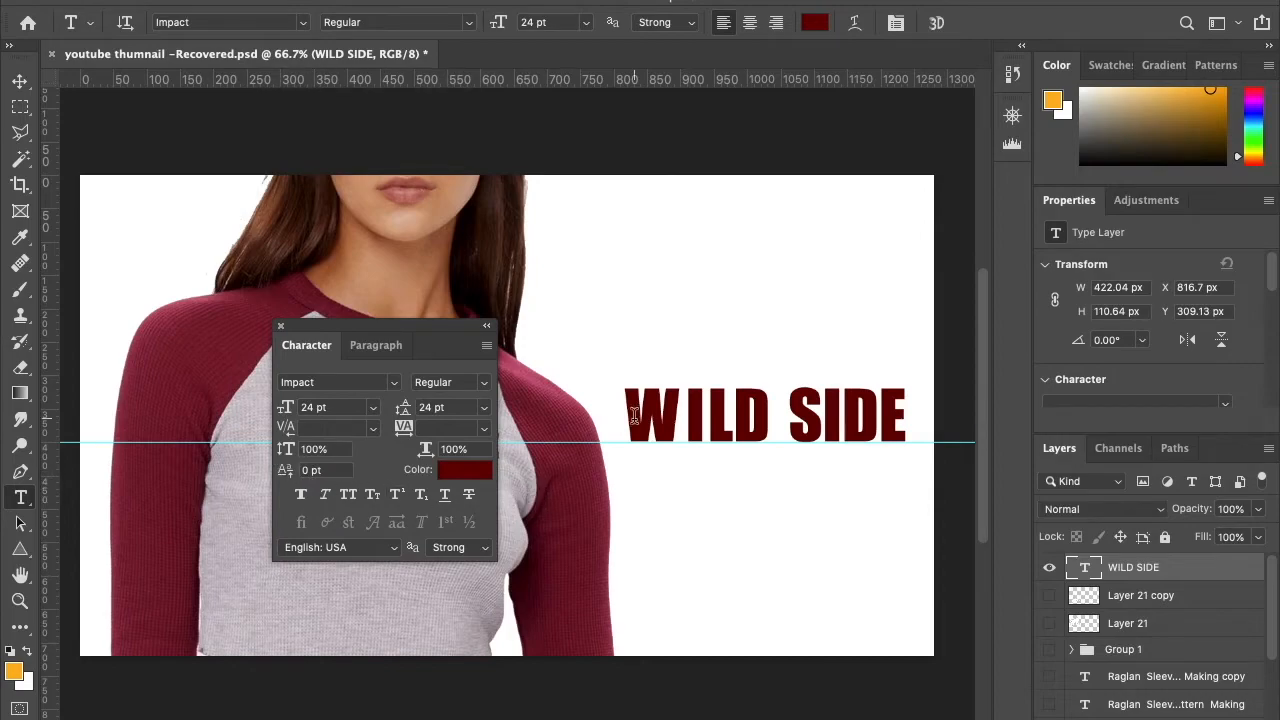
Step: Reset WILD's vertical scale and set SIDE's tracking to 50
double_click(680, 415)
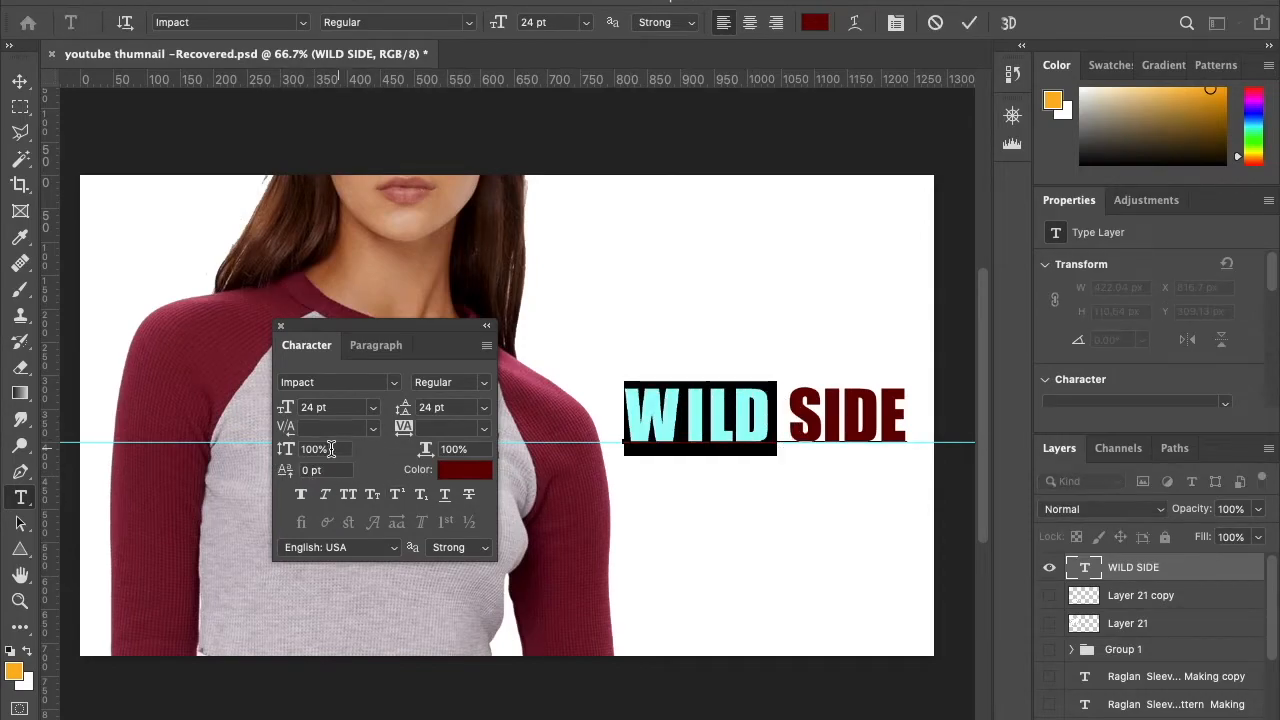
triple_click(325, 449)
text(100)
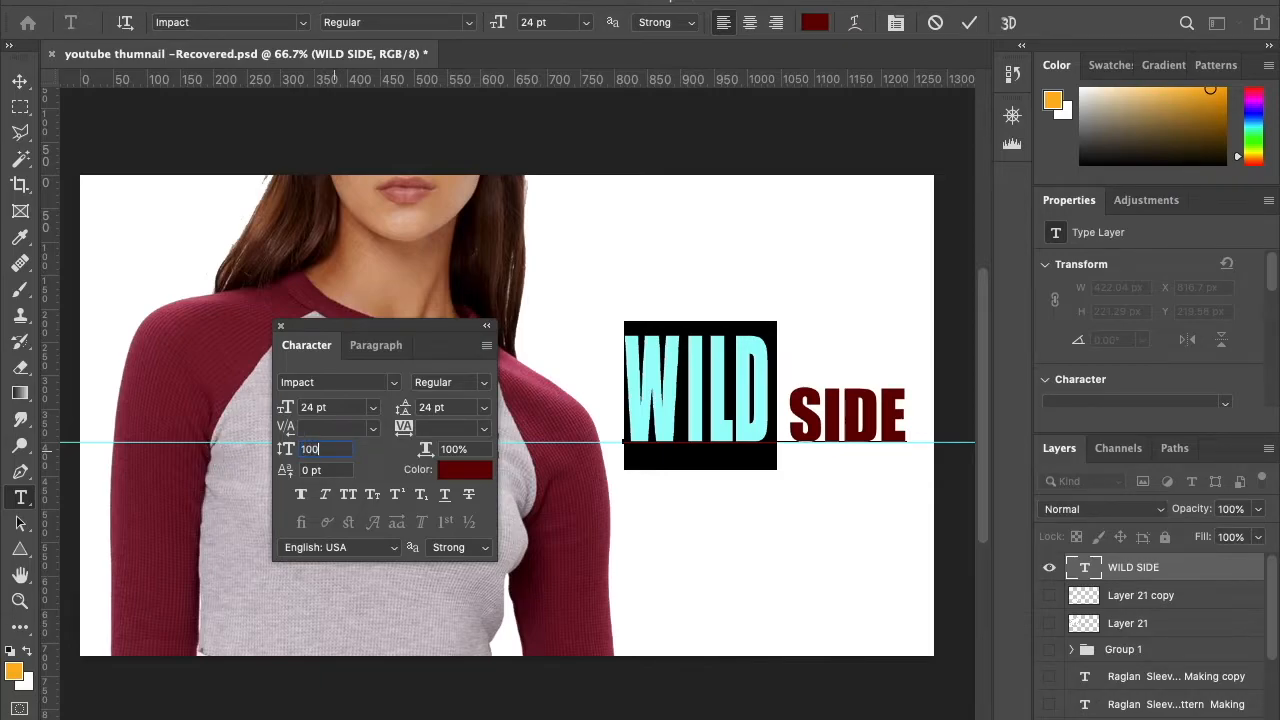
click(484, 428)
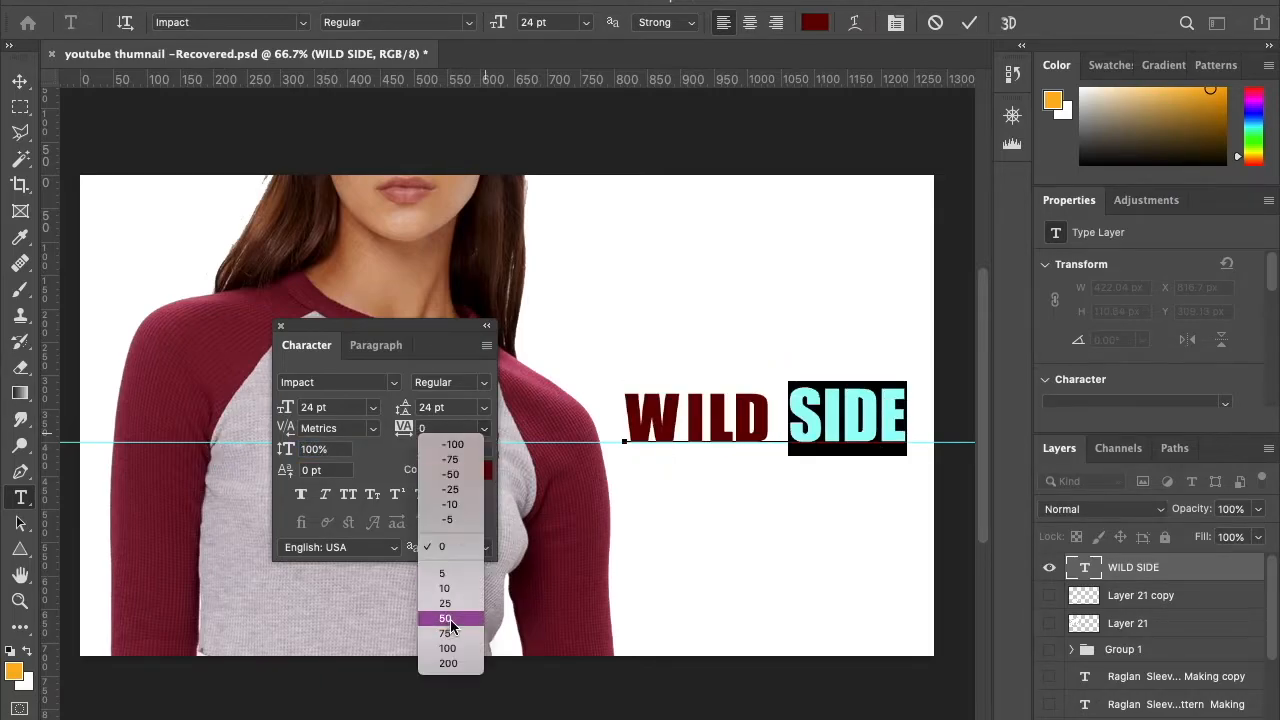
click(445, 617)
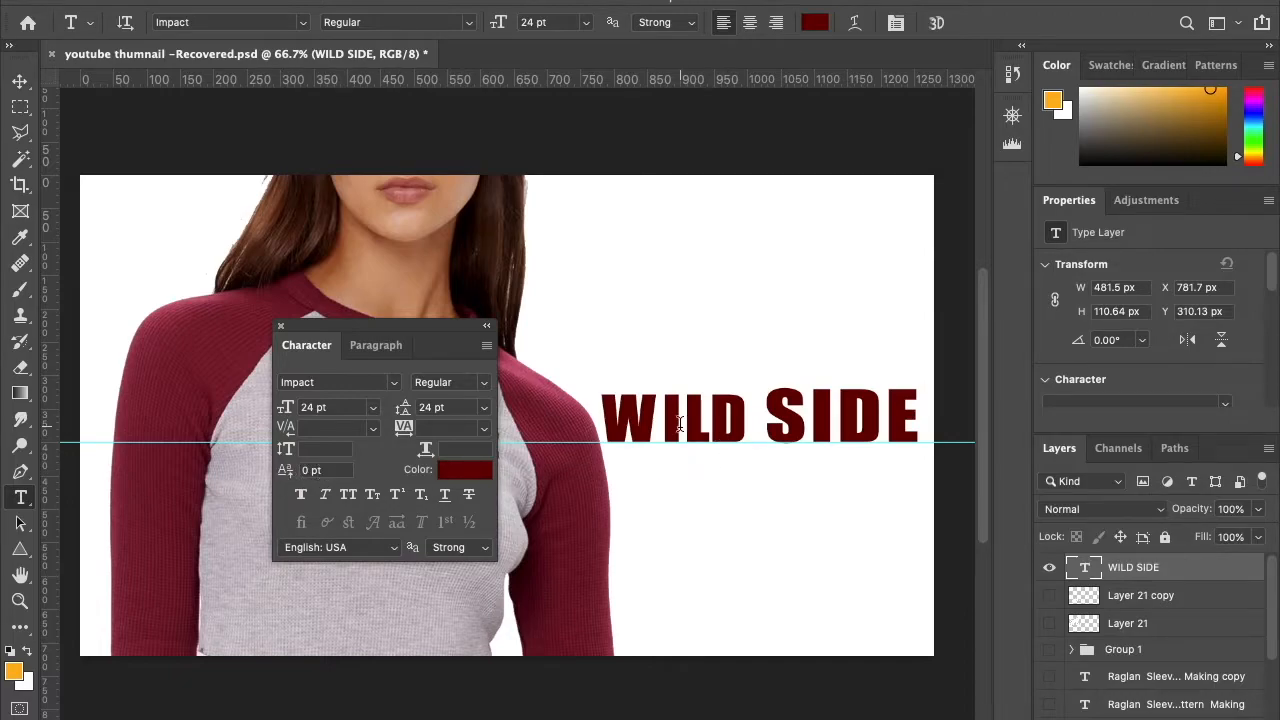
Step: Place the insertion point in WILD to adjust vertical scale and baseline shift
click(675, 420)
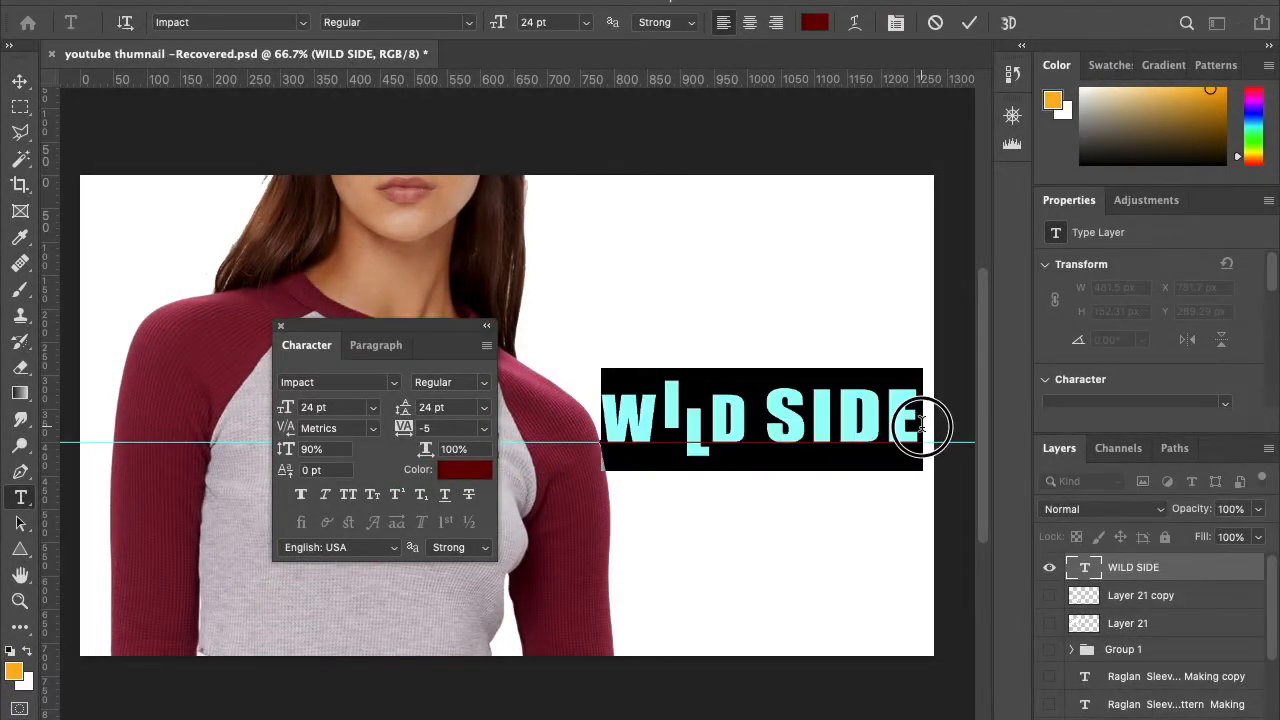
Step: Recolour the WILD SIDE text to muted dusty red #996666
click(465, 470)
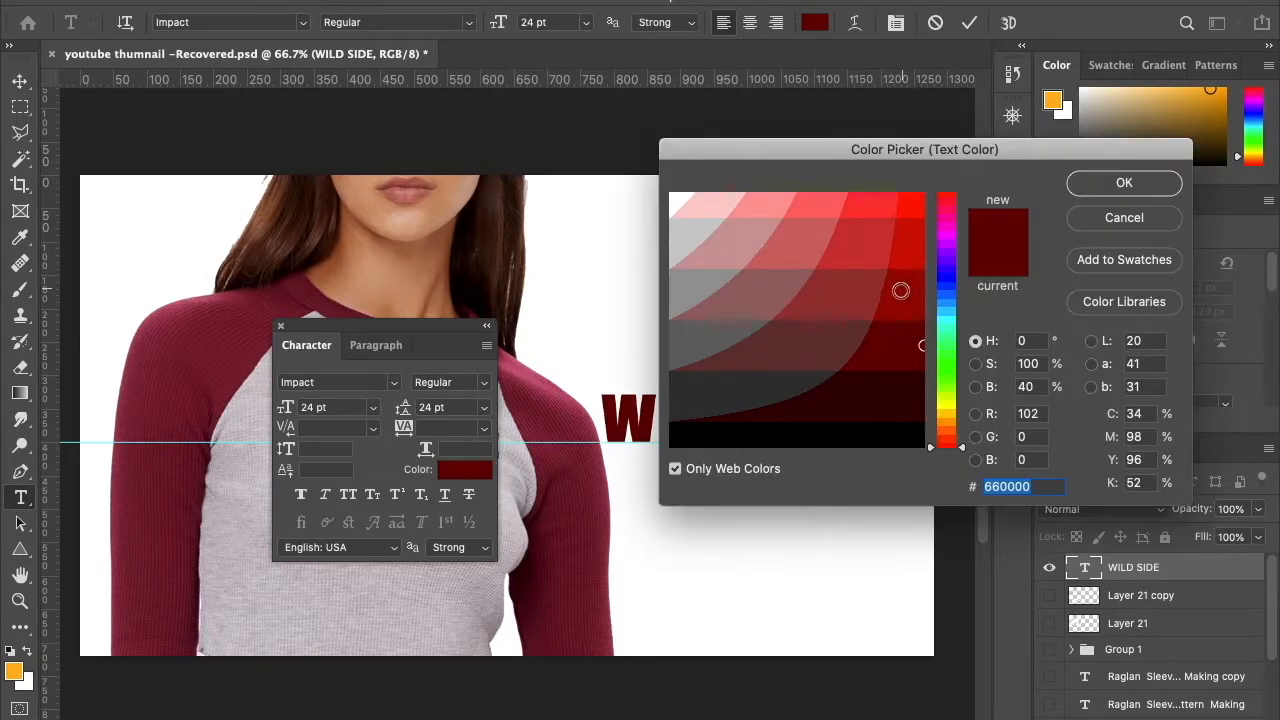
drag(924, 149, 997, 331)
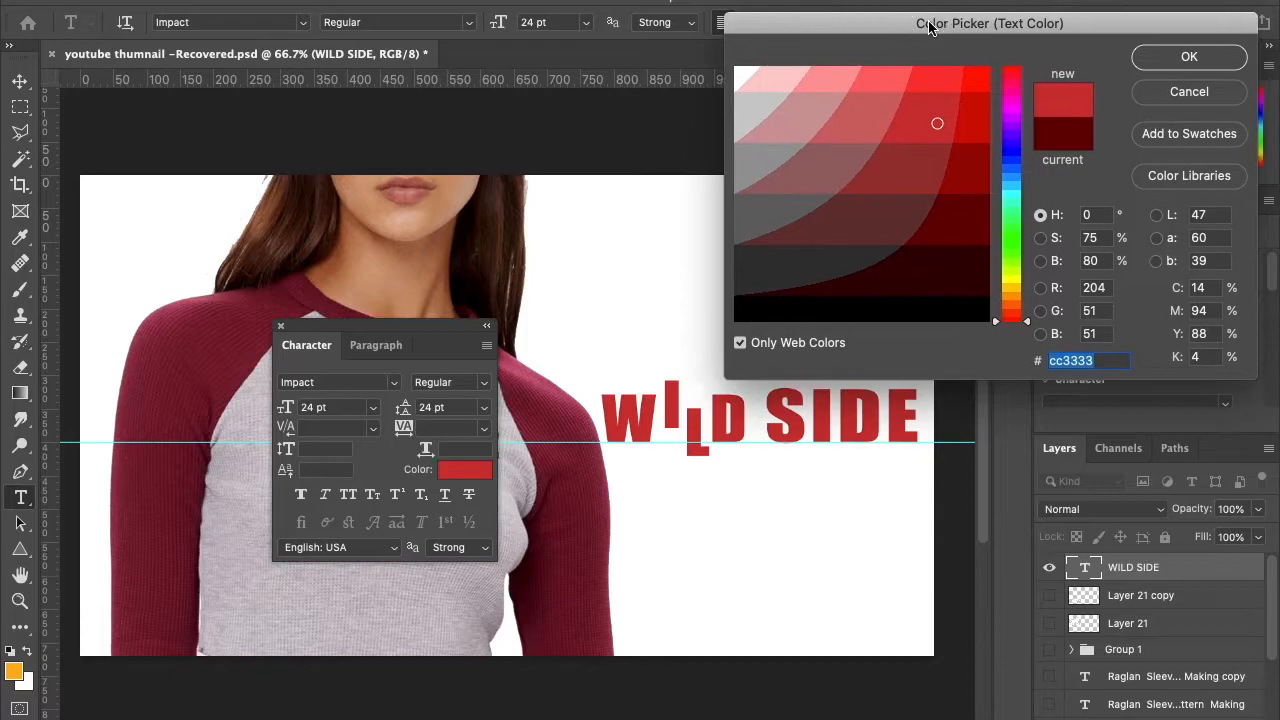
click(947, 233)
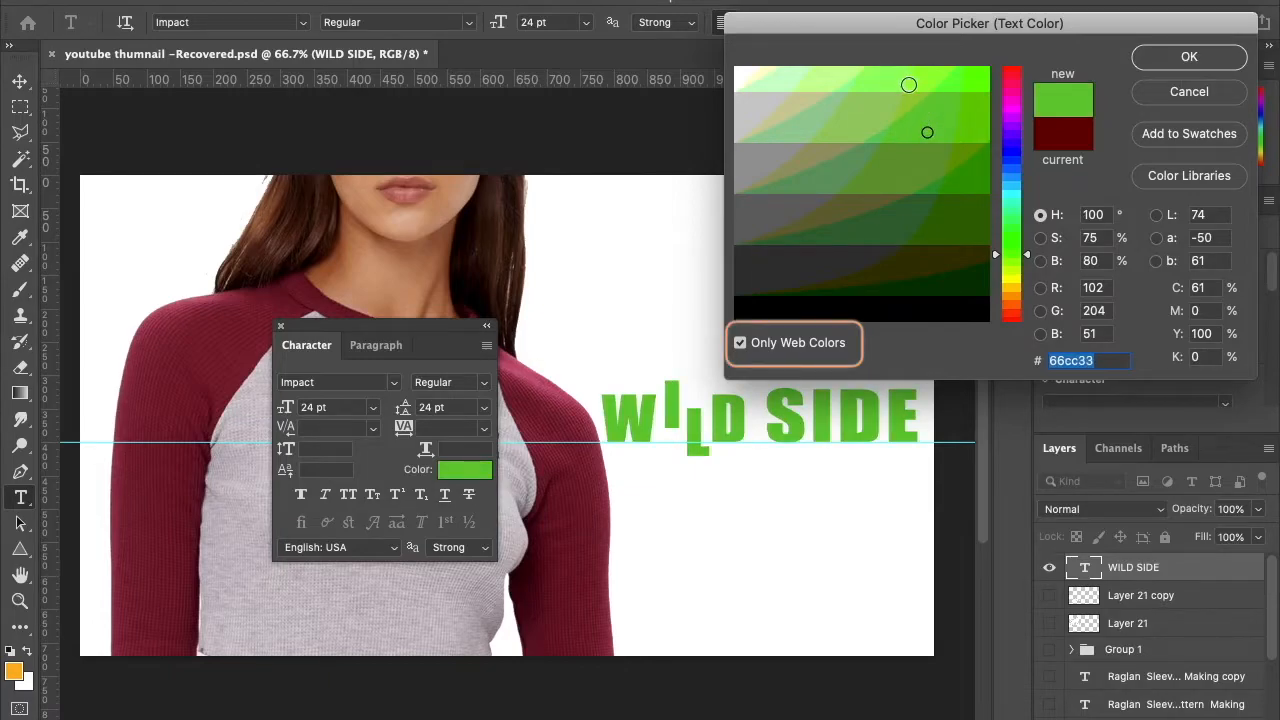
click(832, 181)
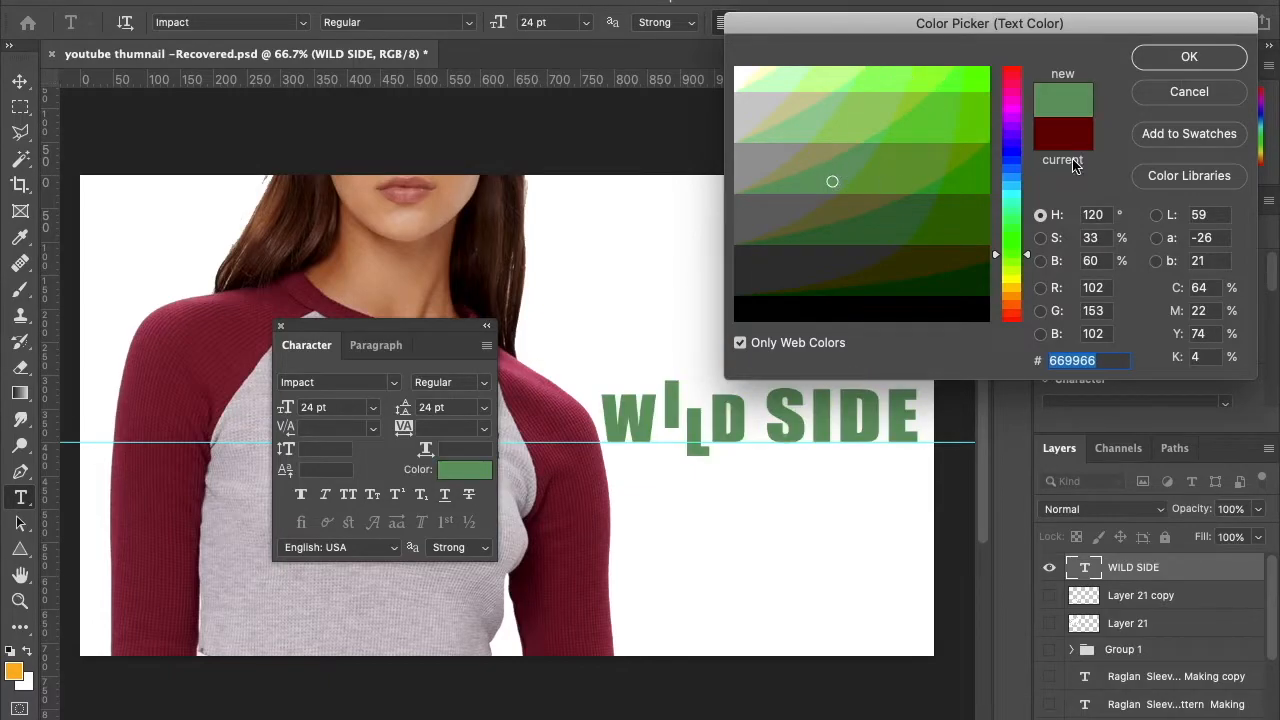
click(1189, 56)
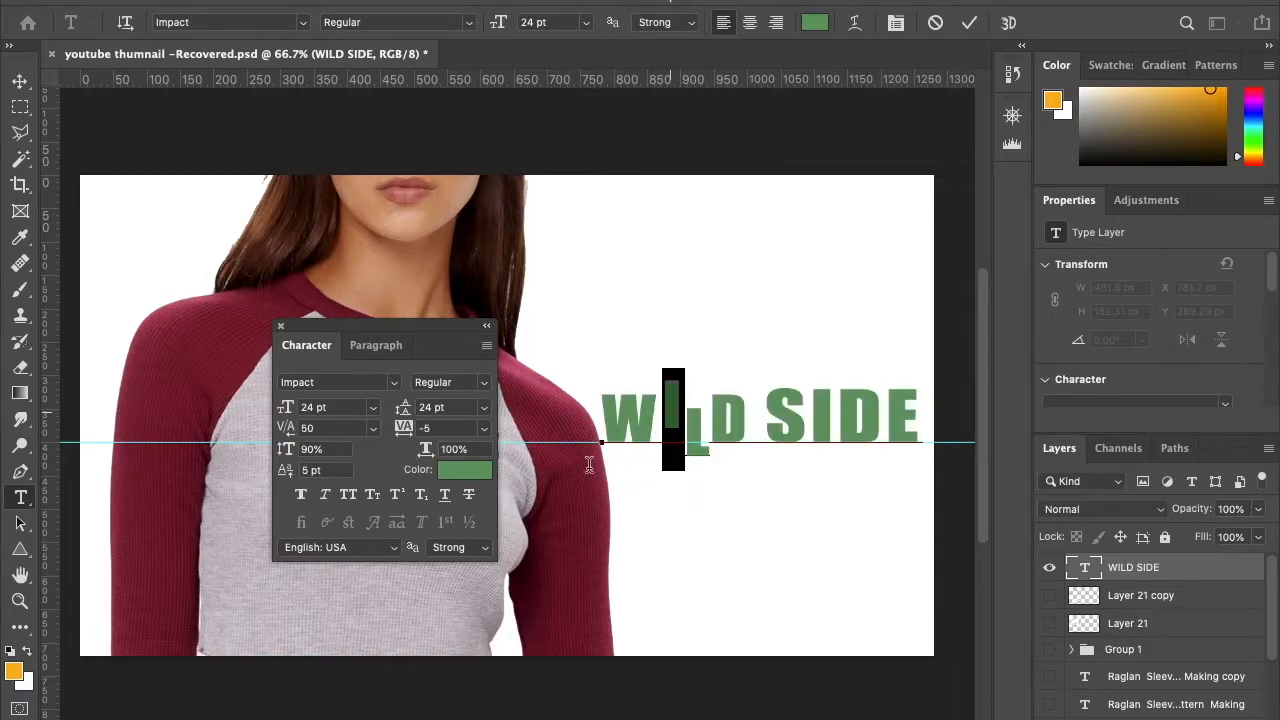
click(465, 469)
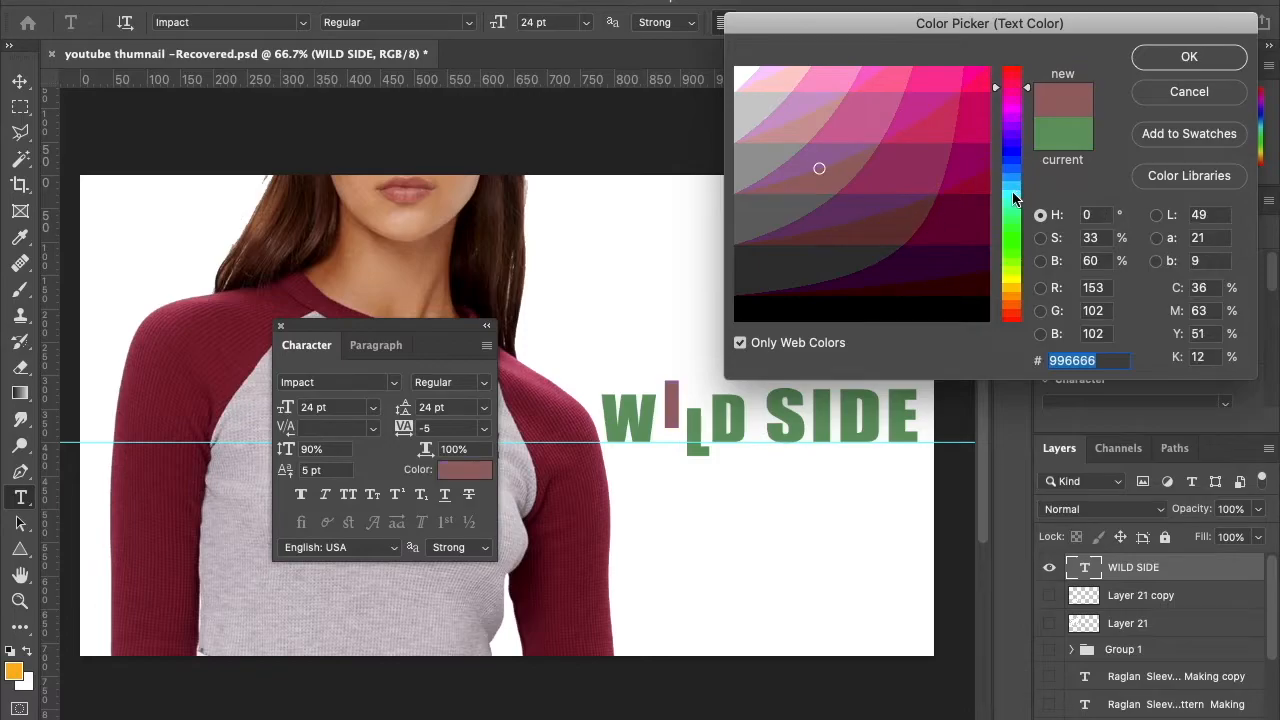
click(1188, 56)
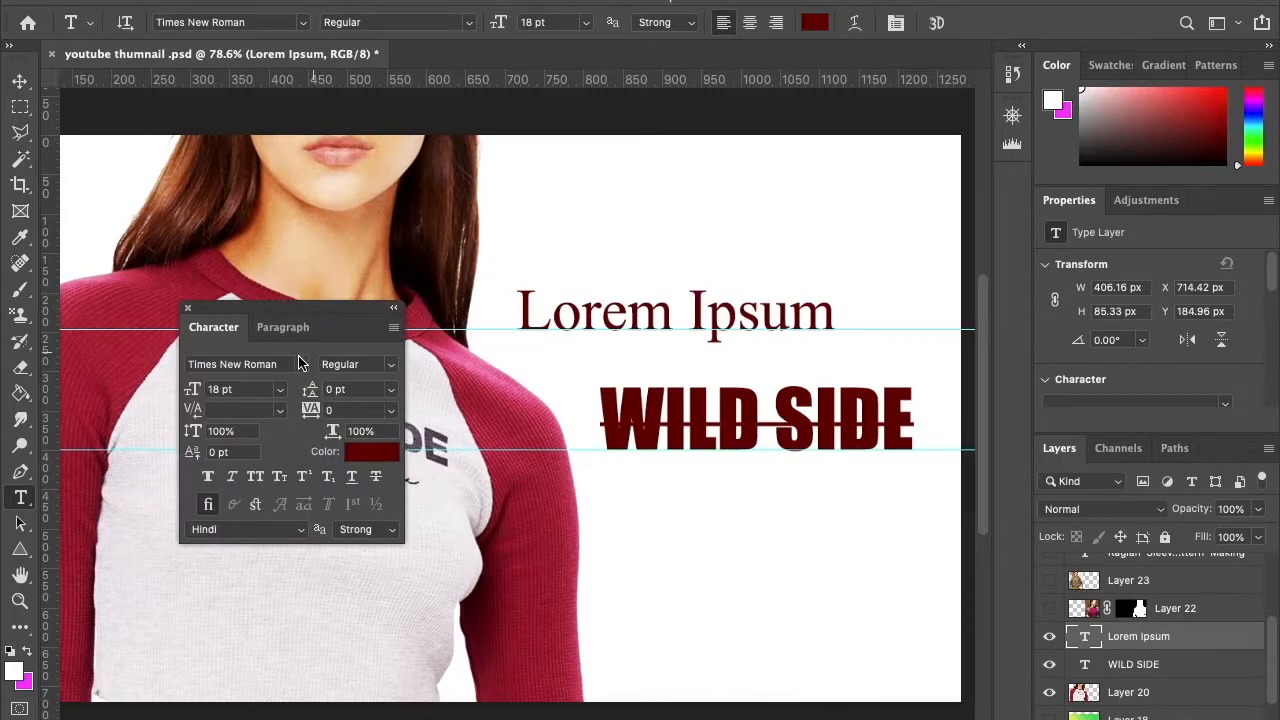
mouse_move(596, 382)
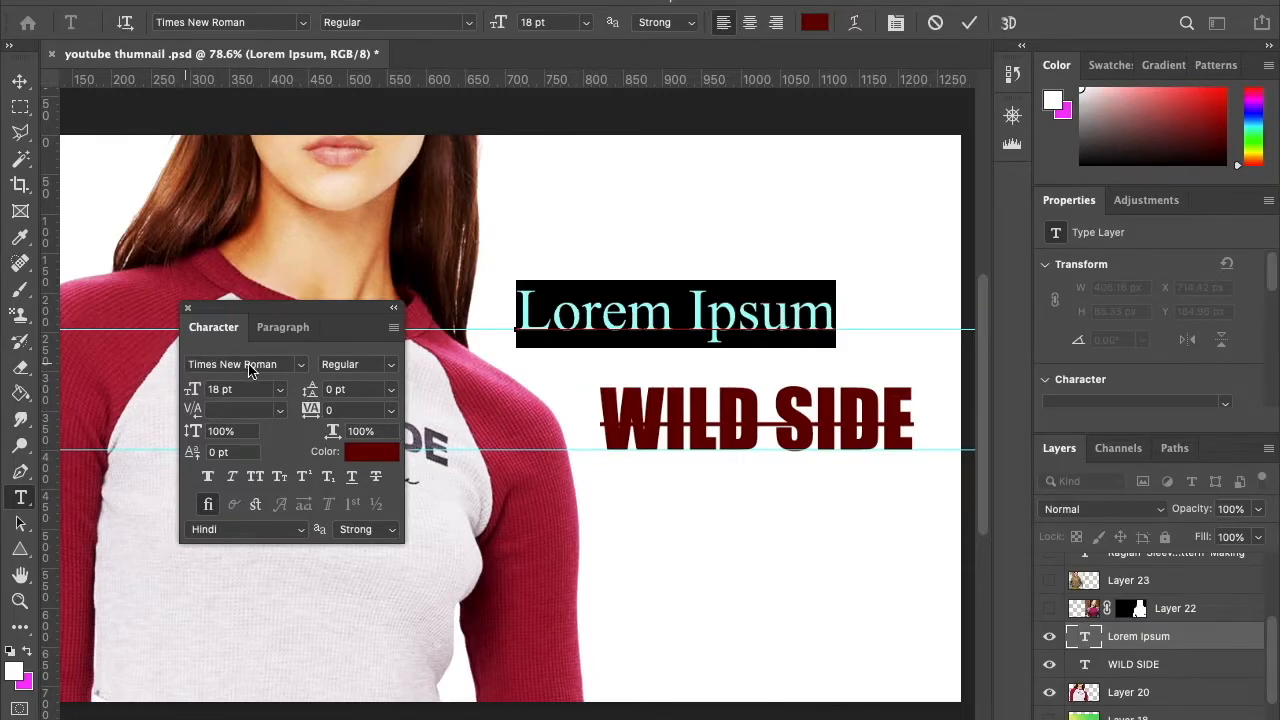
Step: Choose a font style for the Lorem Ipsum text from the Character panel
click(357, 364)
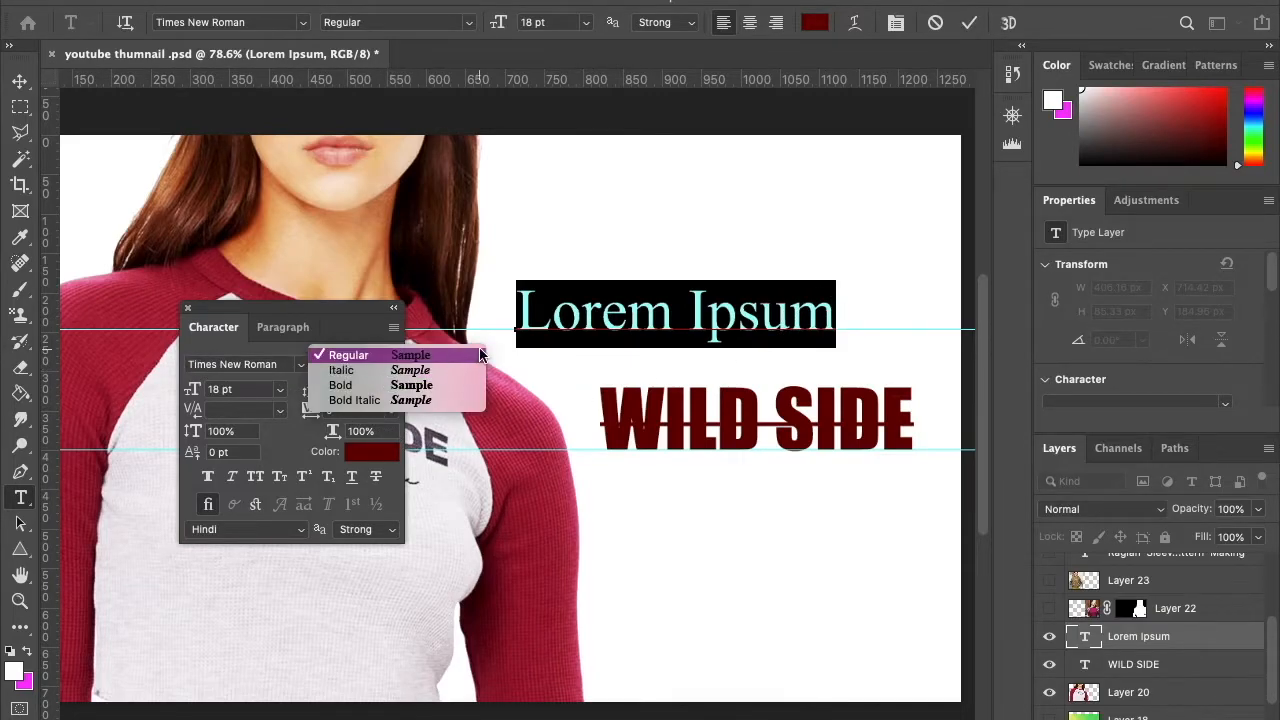
mouse_move(472, 353)
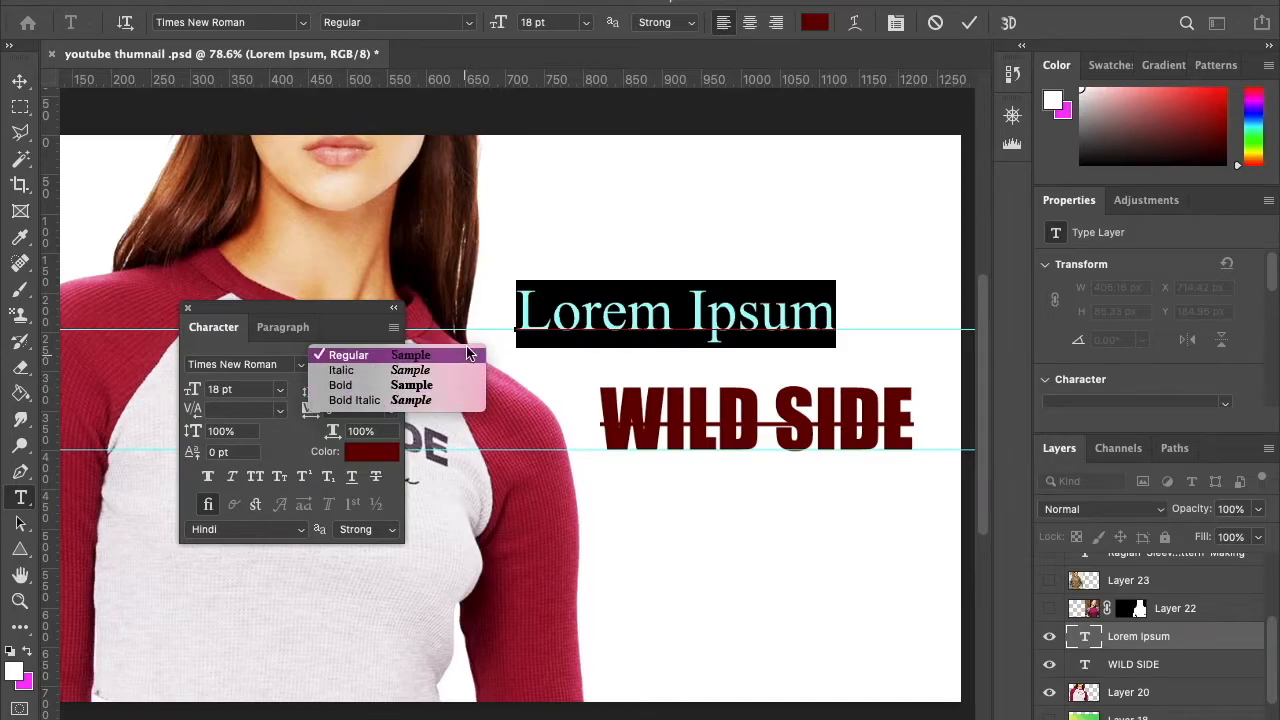
click(348, 355)
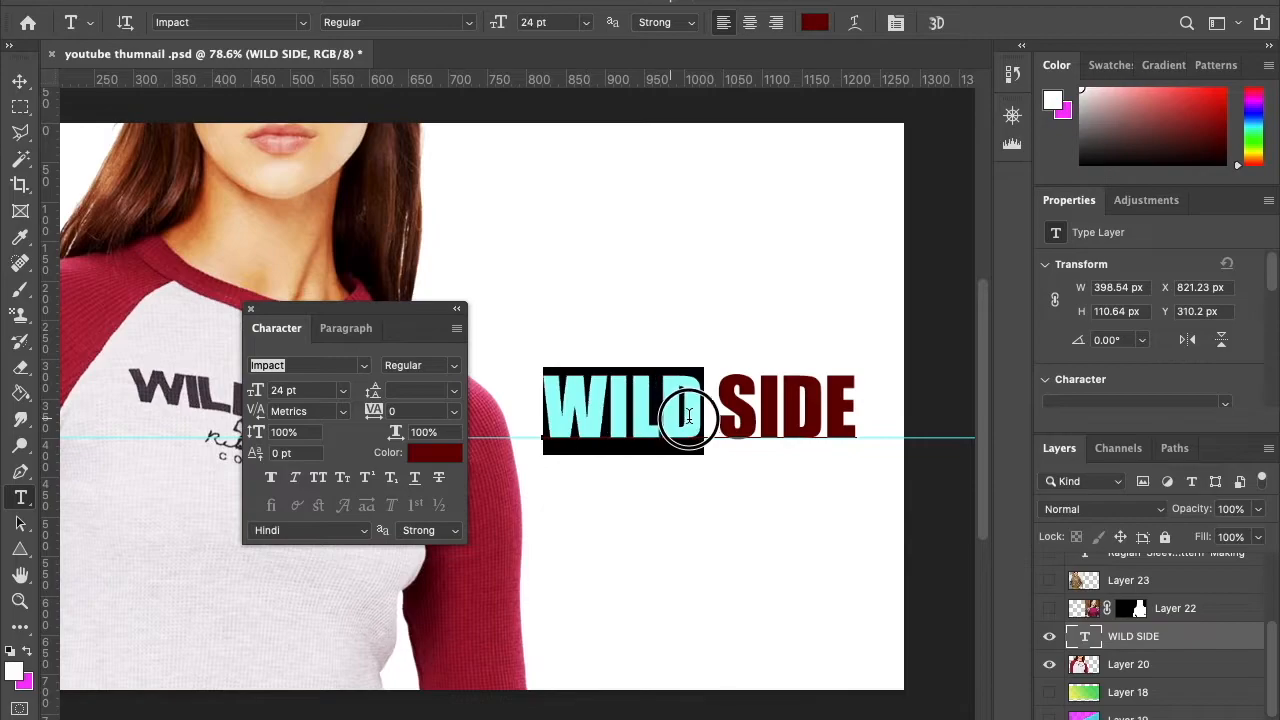
Step: Make WILD faux bold, commit, then reselect it and toggle Faux Italic off
click(415, 390)
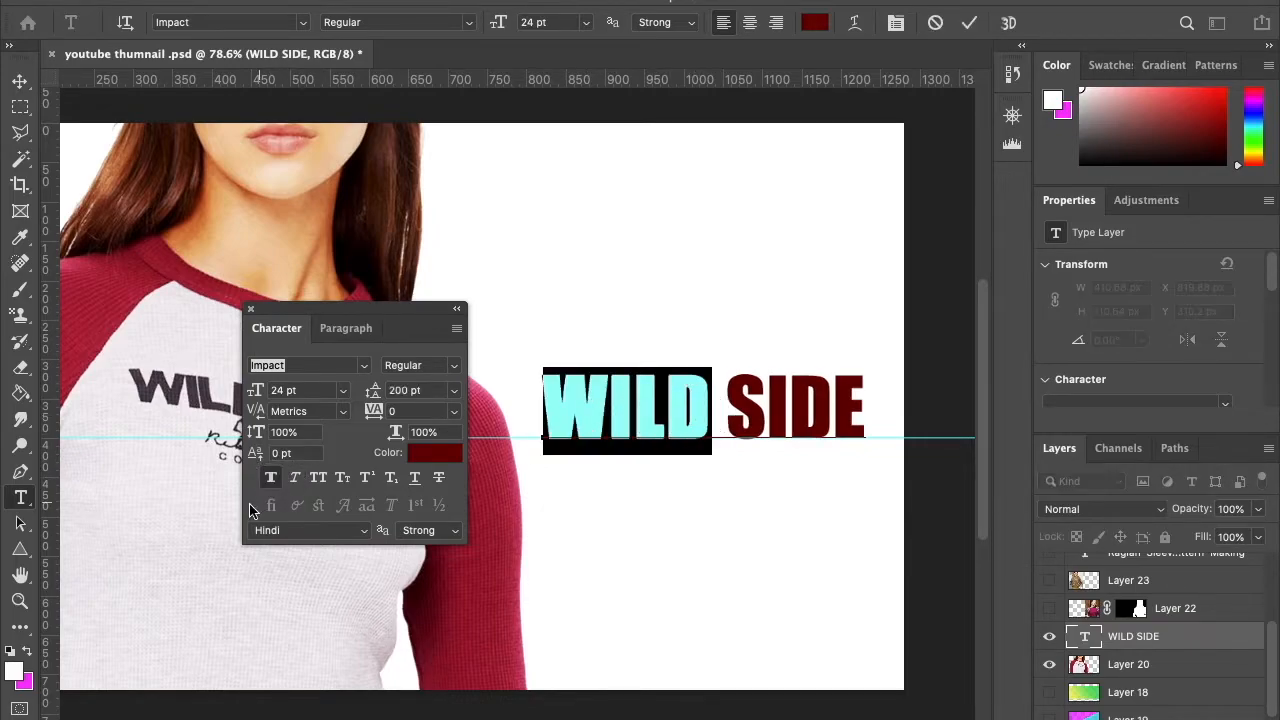
click(968, 22)
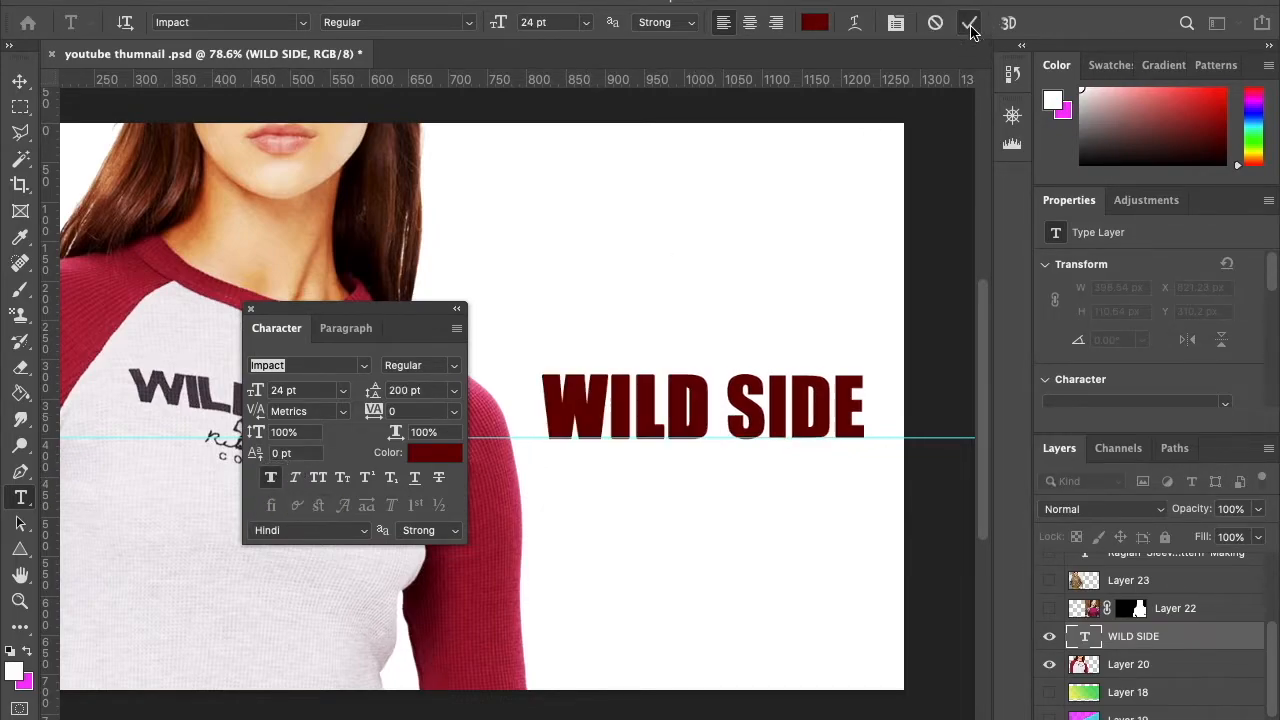
double_click(630, 405)
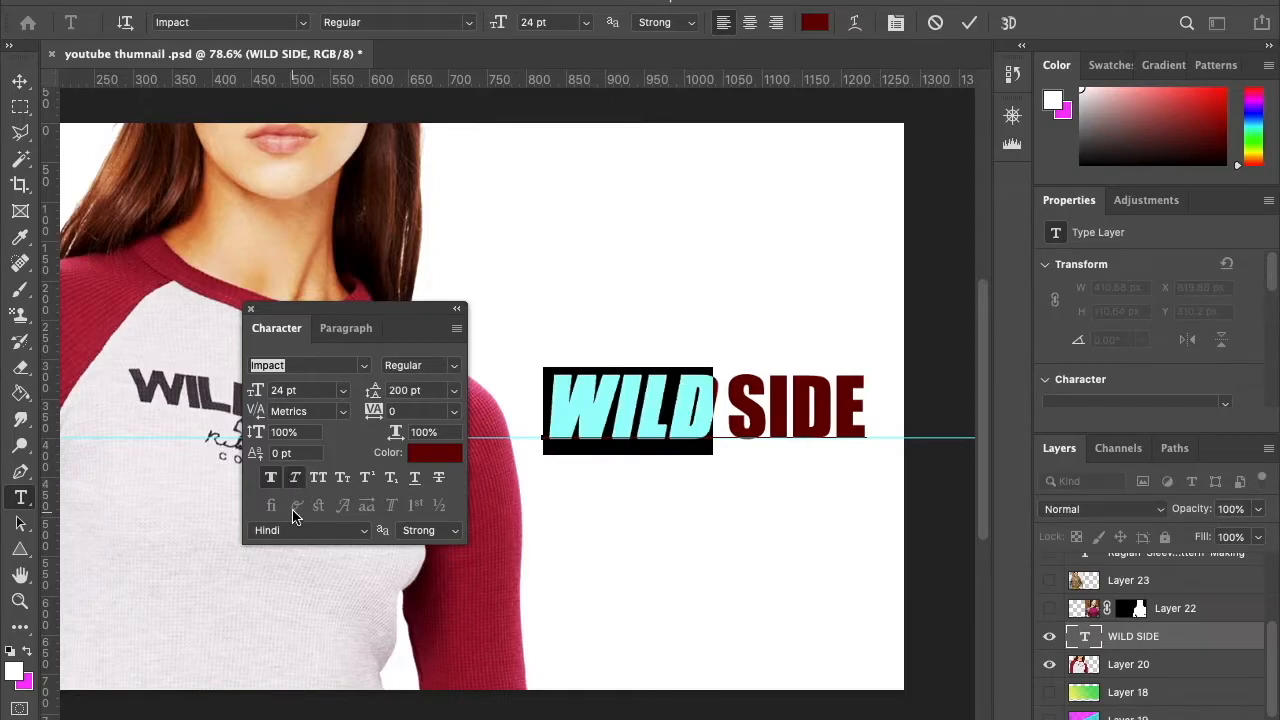
click(295, 477)
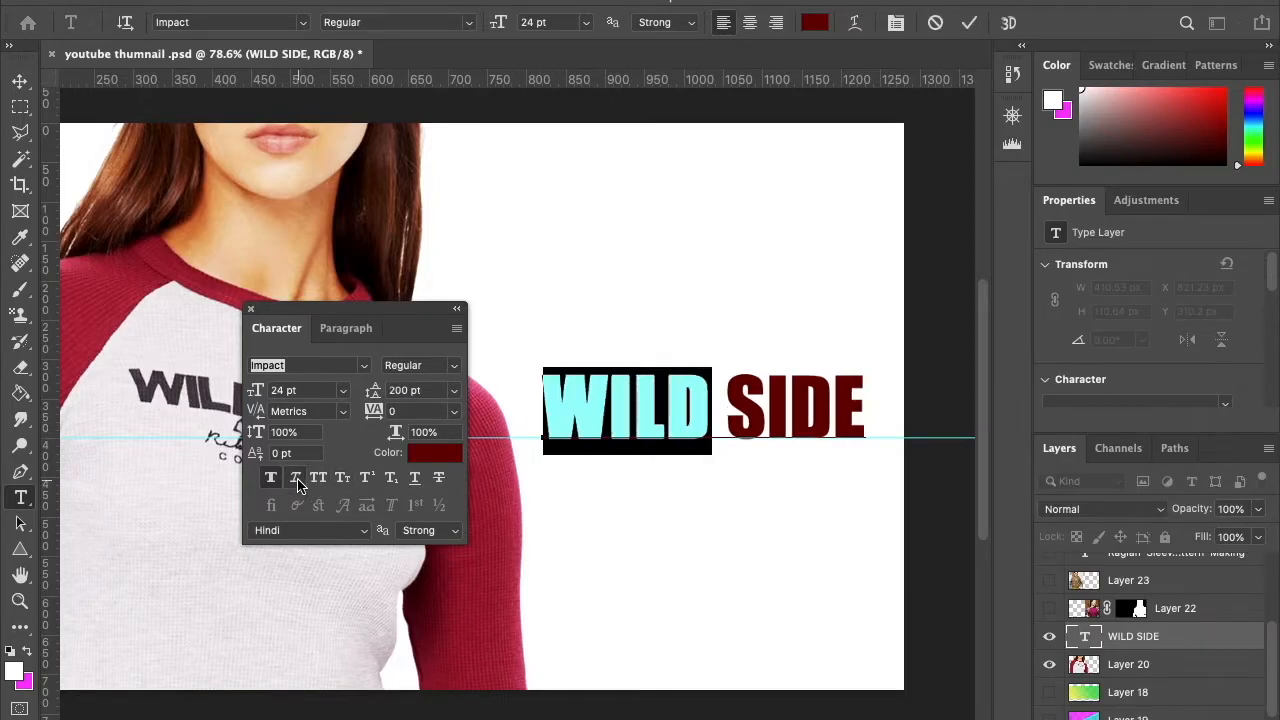
click(296, 478)
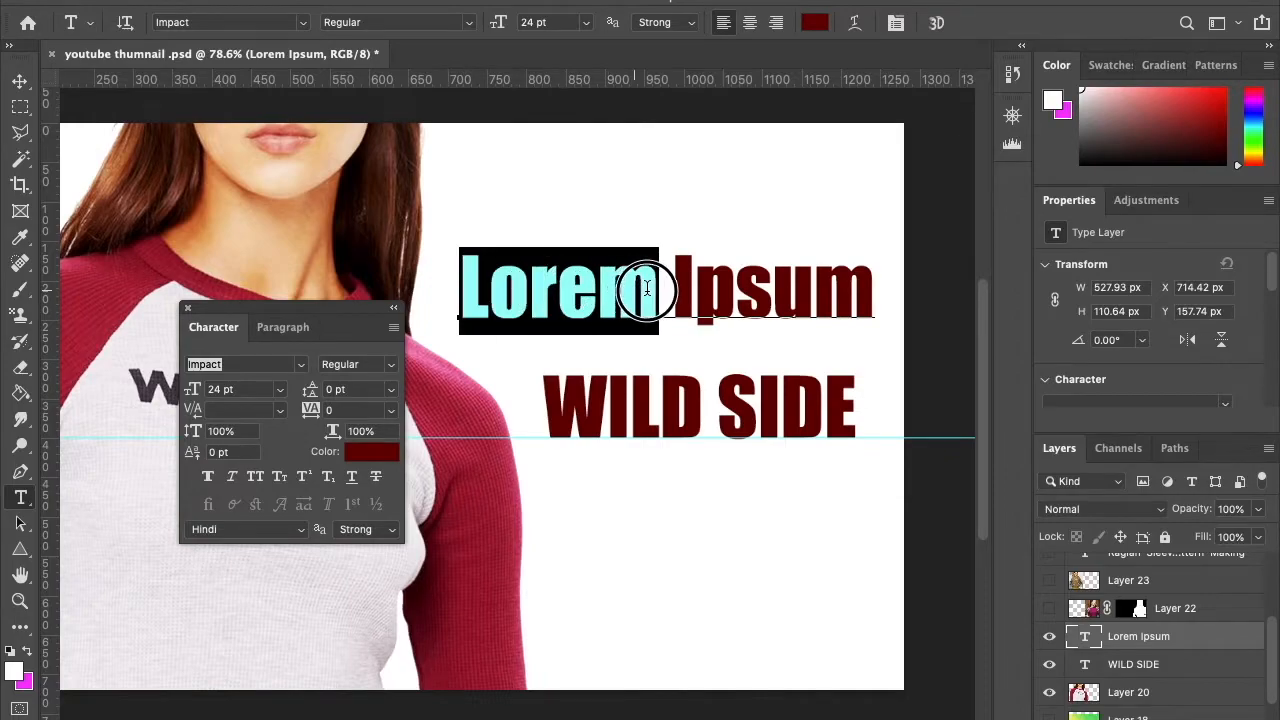
Step: Toggle All Caps on and off for Lorem, then apply Small Caps
click(255, 476)
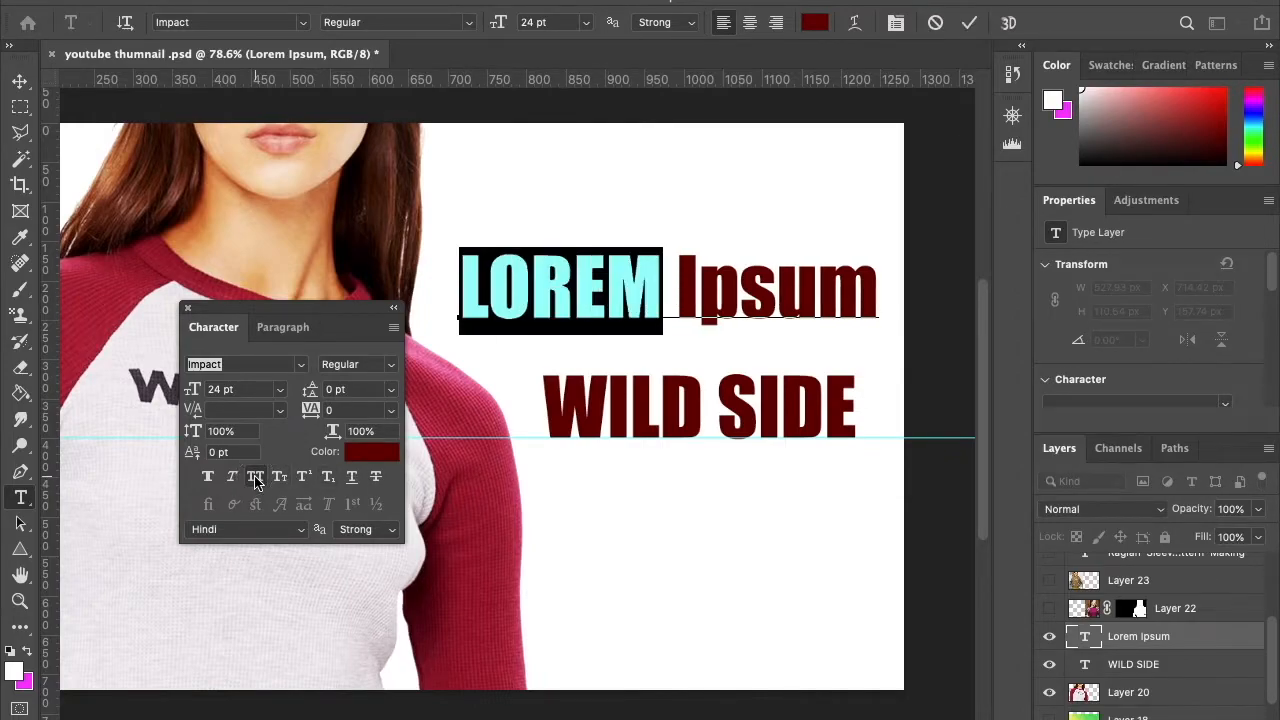
click(256, 476)
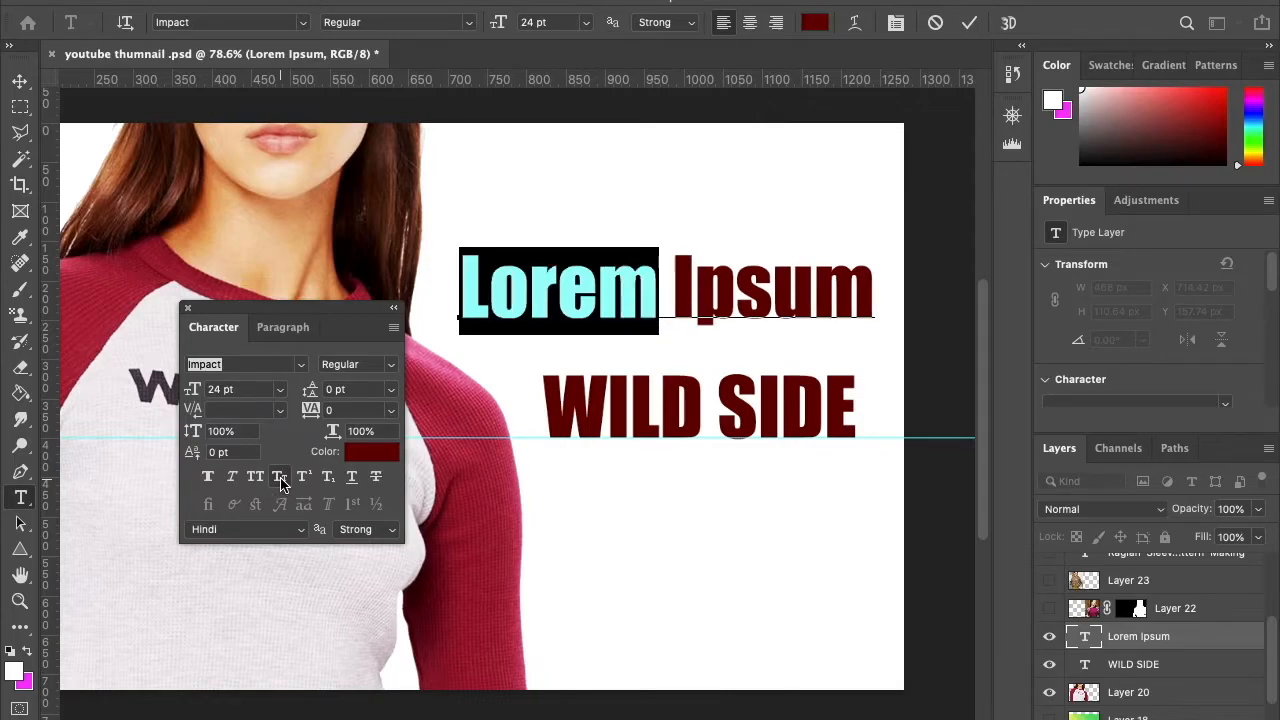
click(279, 477)
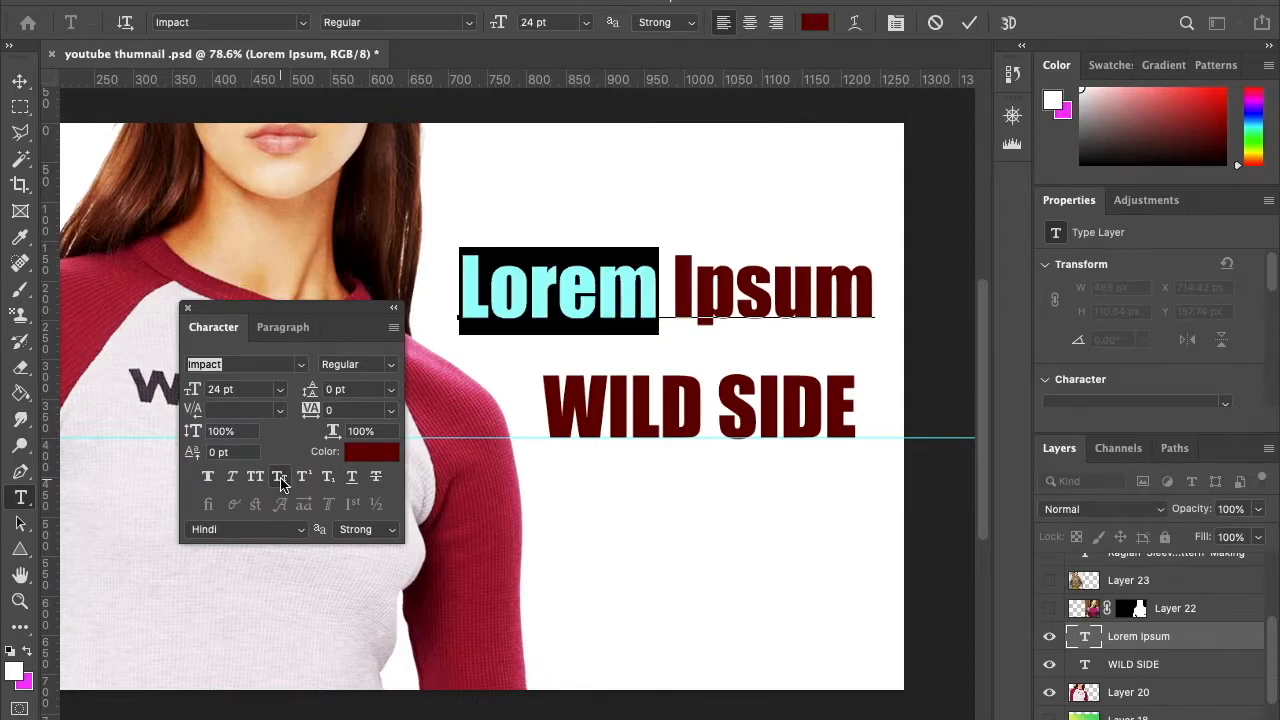
Step: Superscript the I in WILD, subscript LD, then underline WILD SIDE
click(1133, 664)
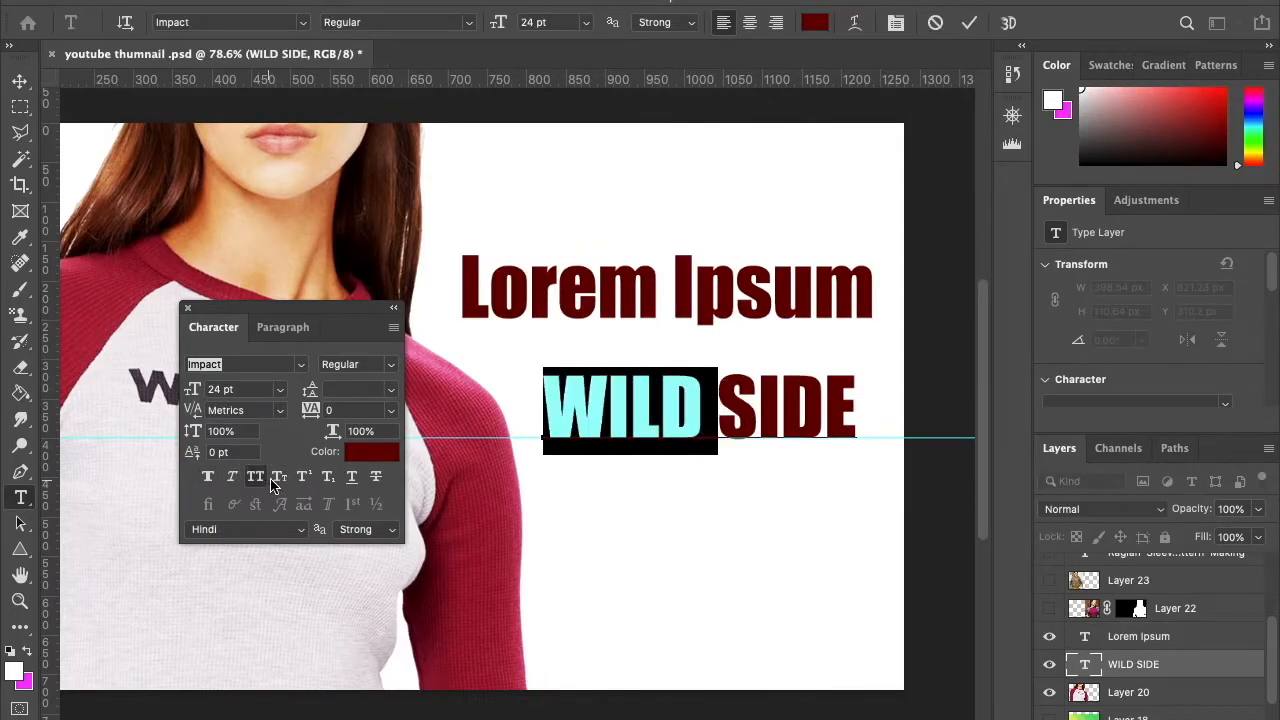
mouse_move(545, 305)
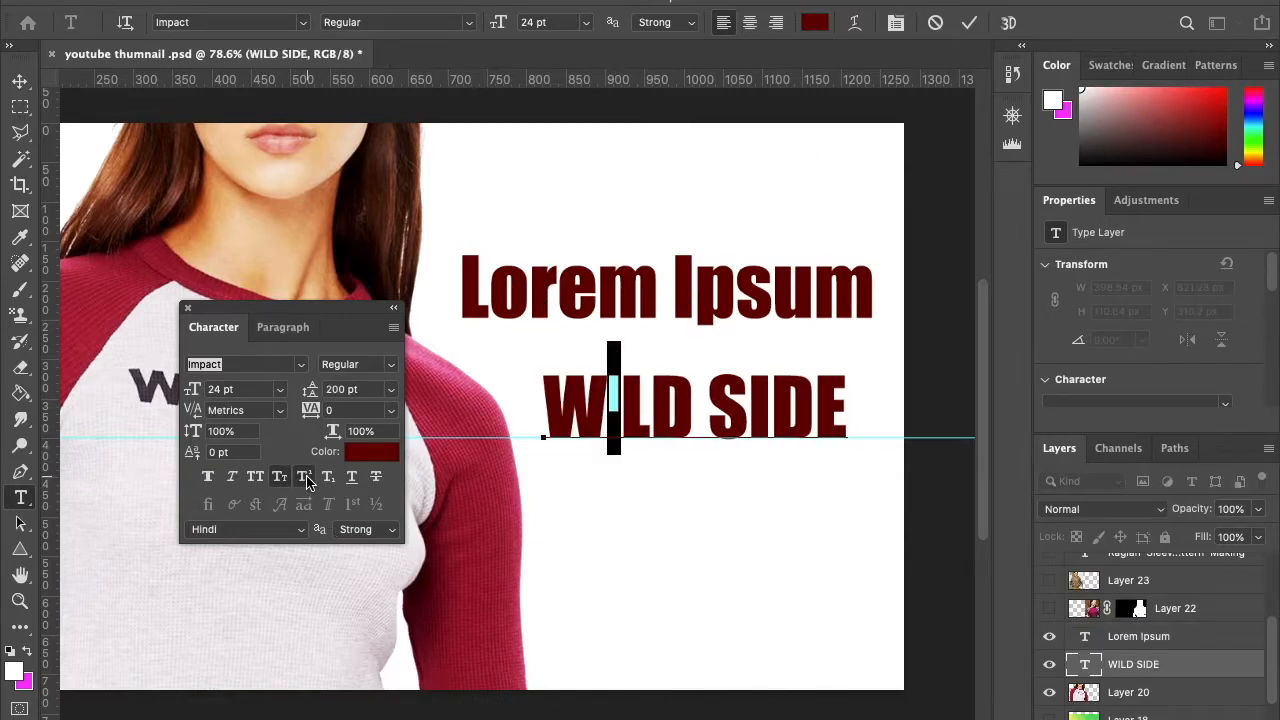
click(304, 476)
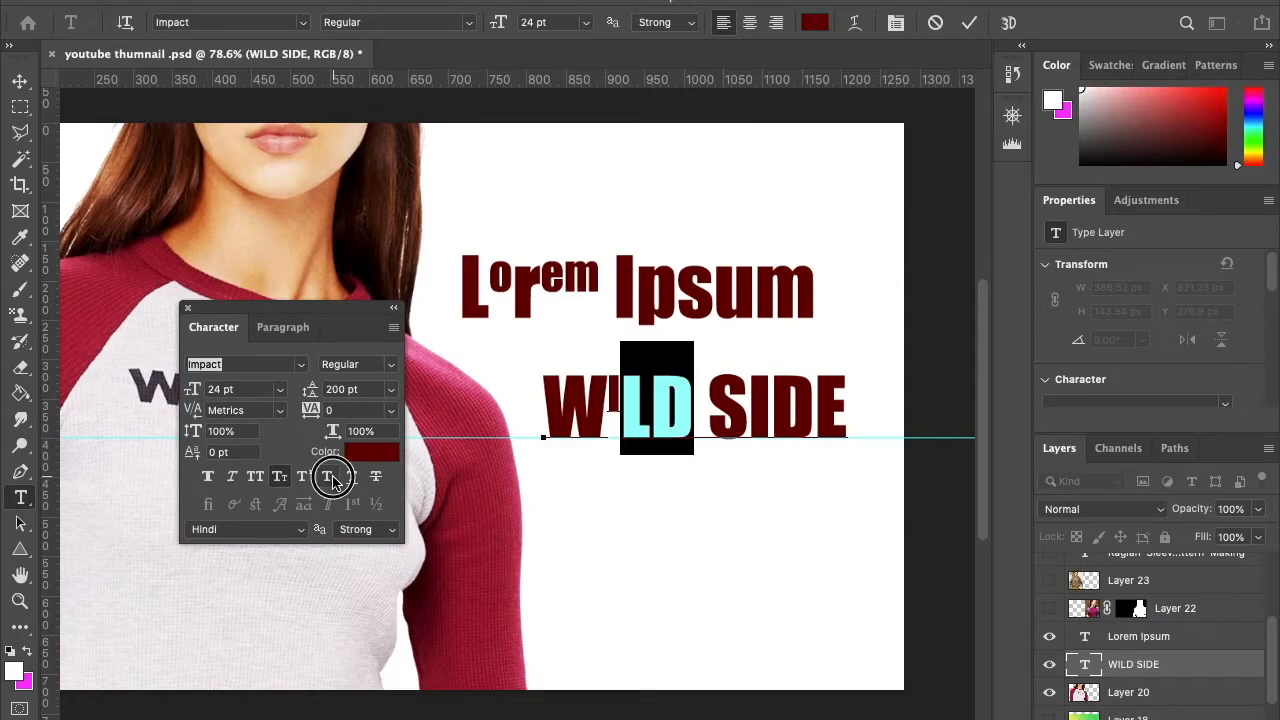
click(329, 477)
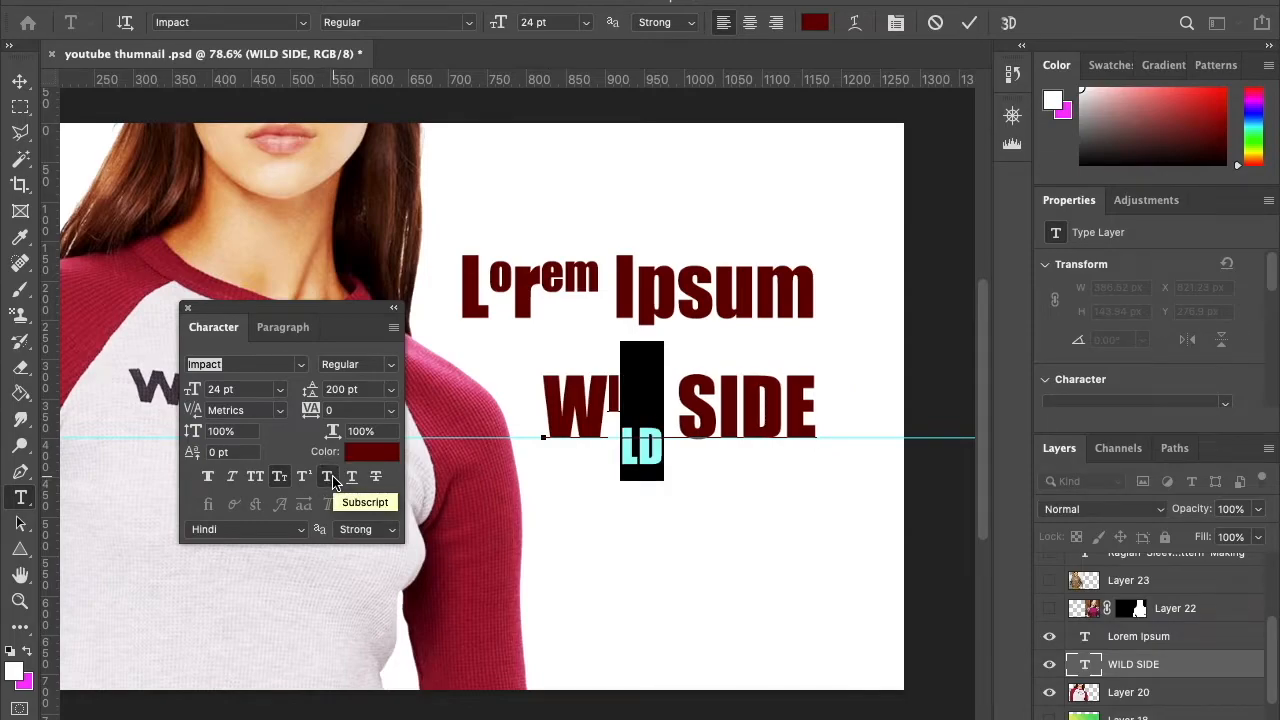
click(327, 476)
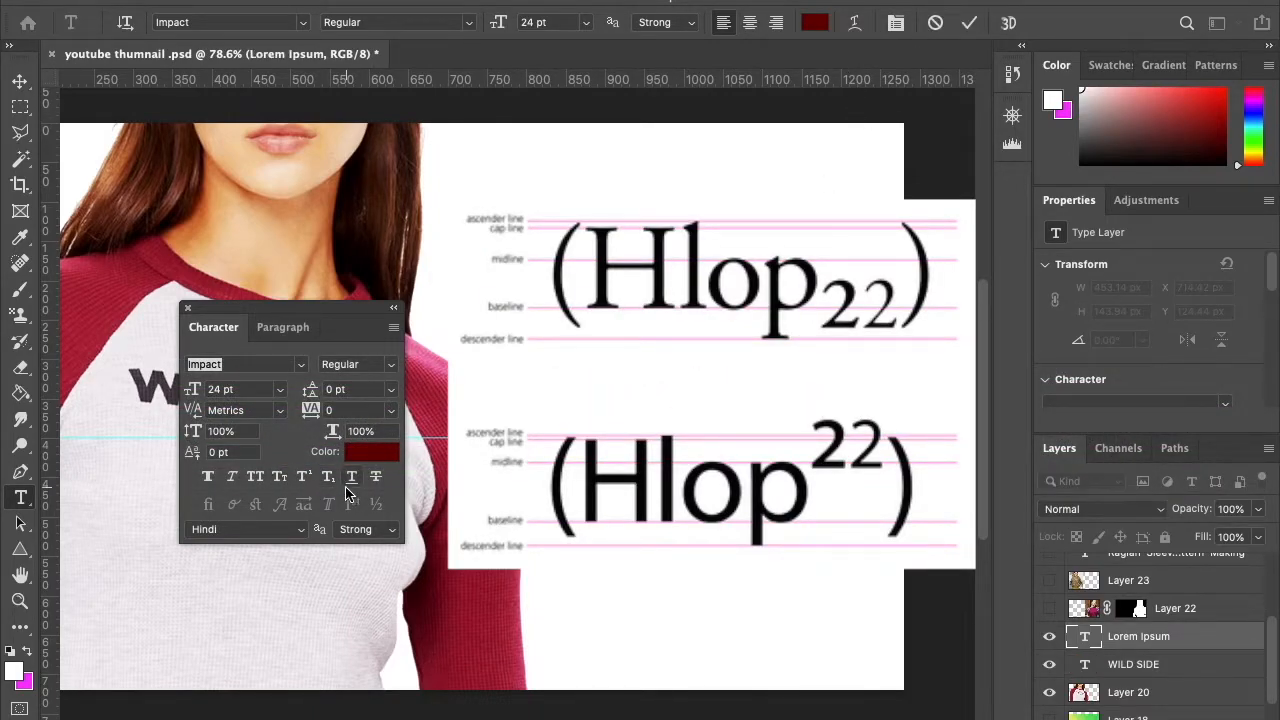
click(351, 477)
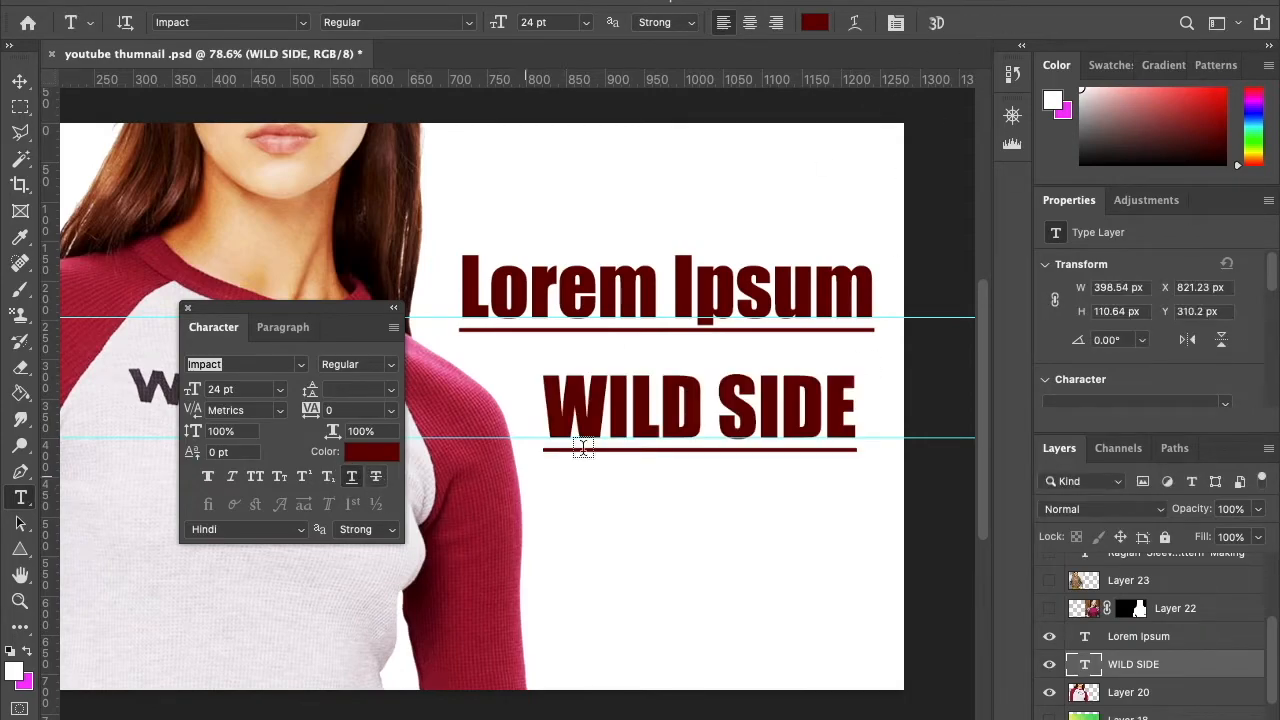
Step: Select the entire Lorem Ipsum line by double-clicking it
double_click(667, 288)
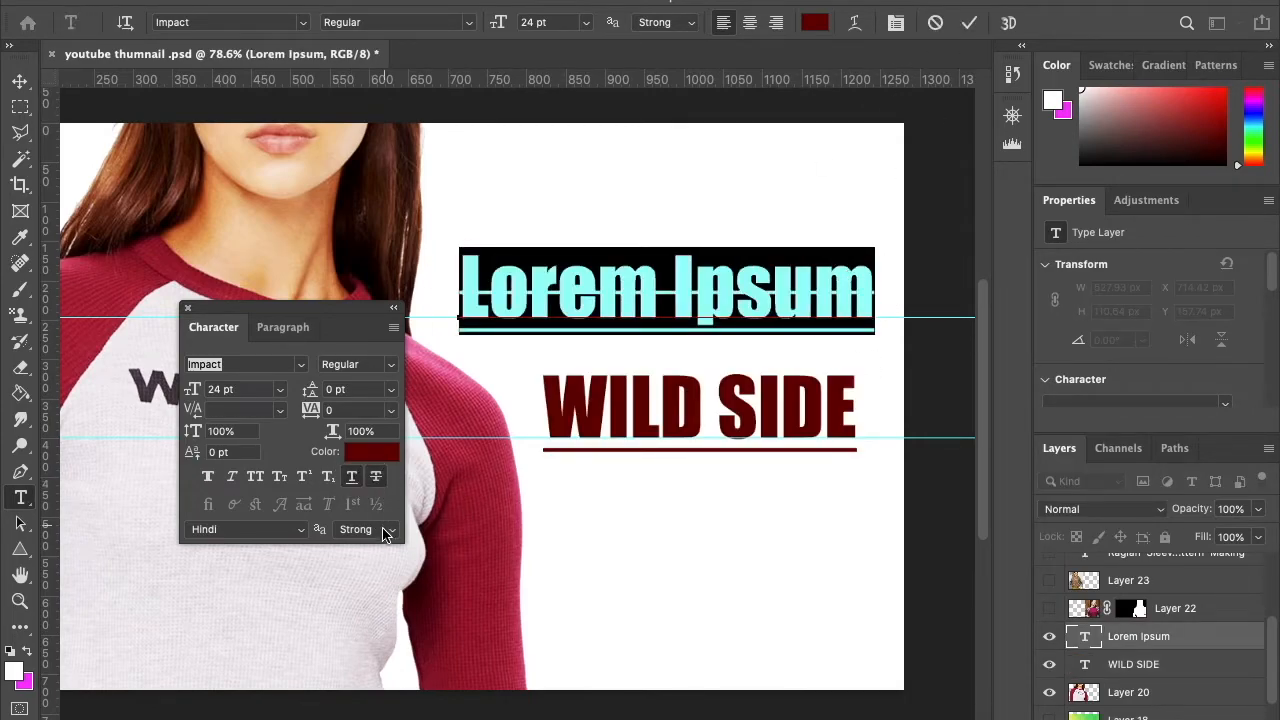